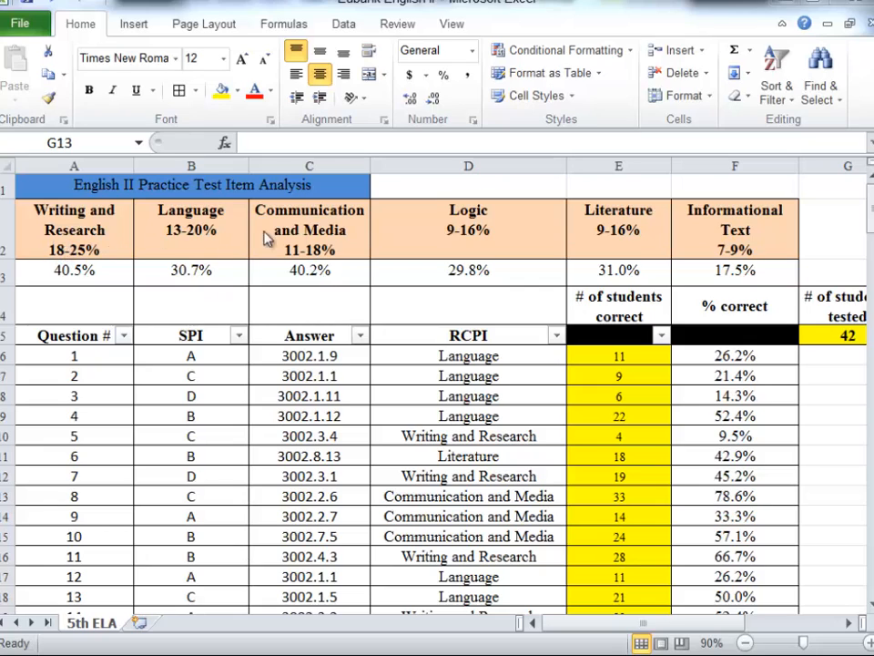
mouse_move(637, 239)
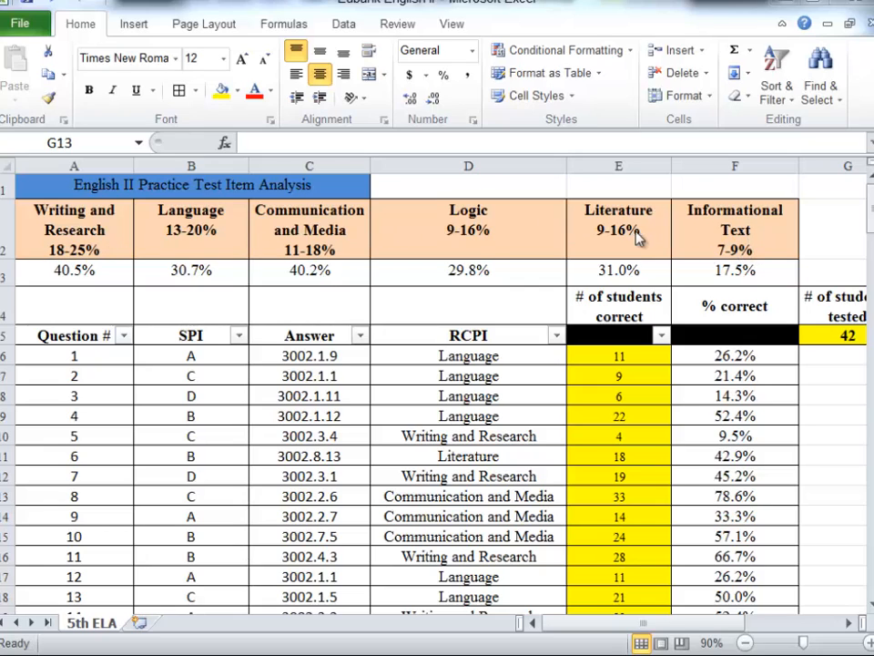
mouse_move(468, 233)
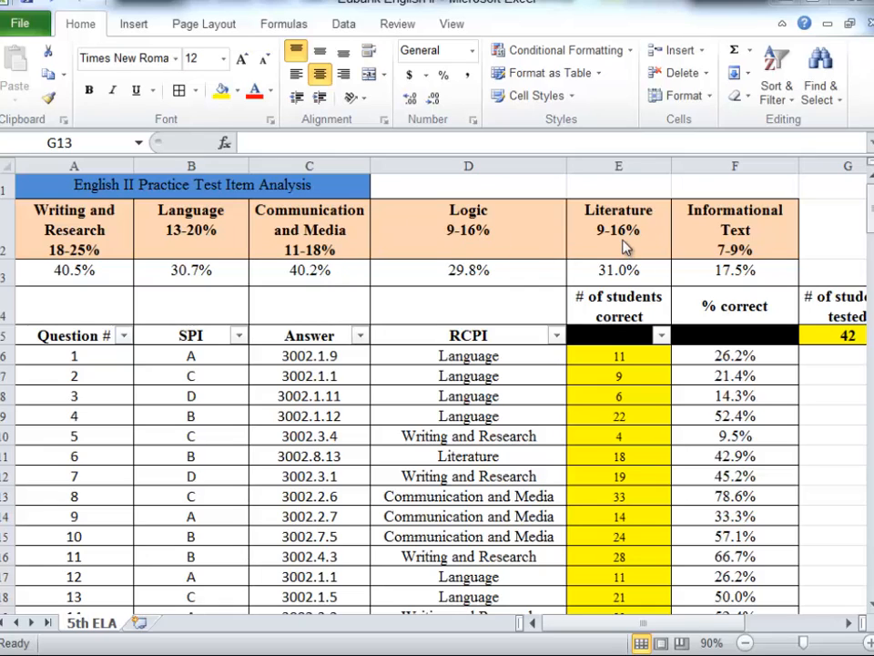
mouse_move(719, 263)
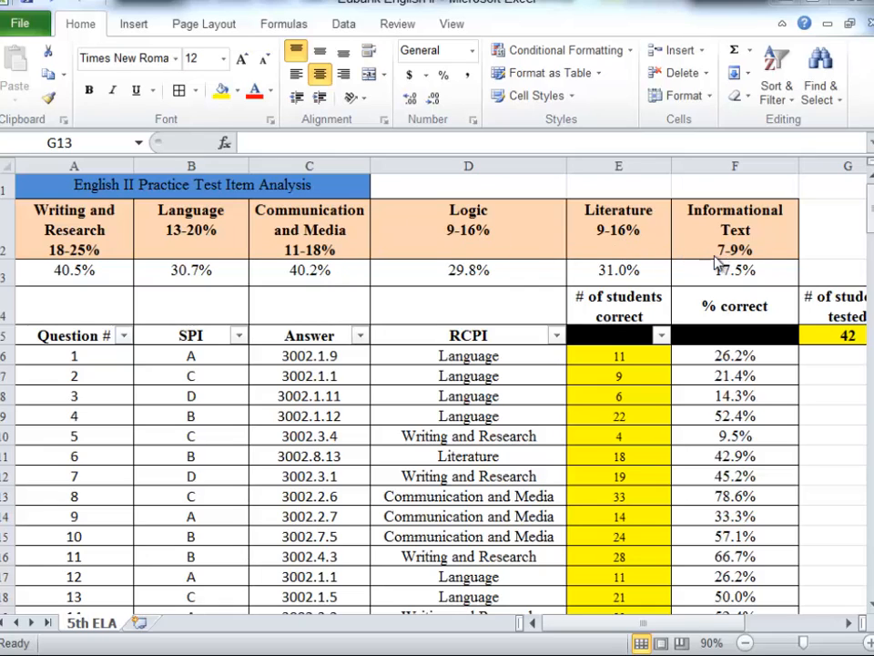
mouse_move(54, 231)
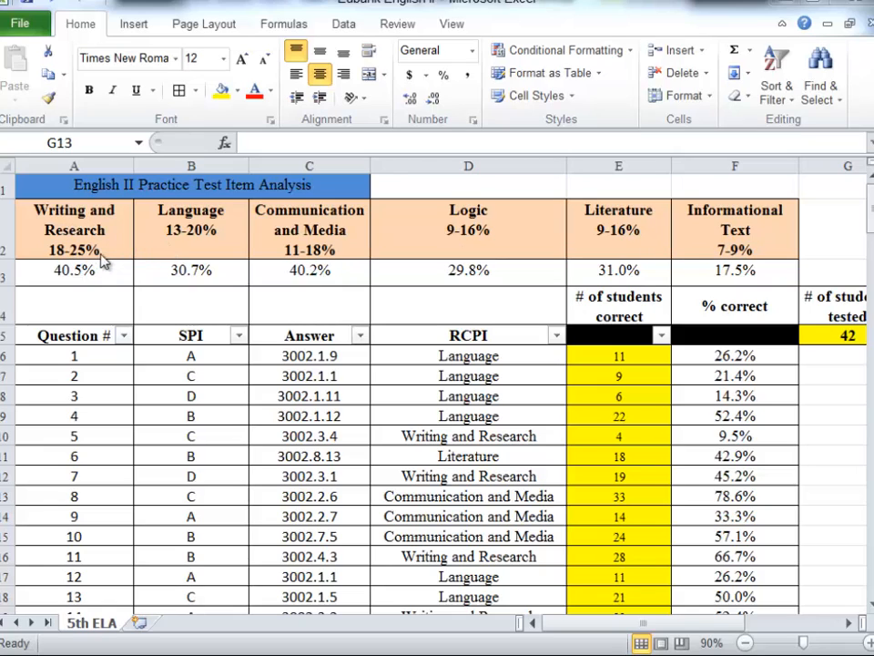
mouse_move(113, 235)
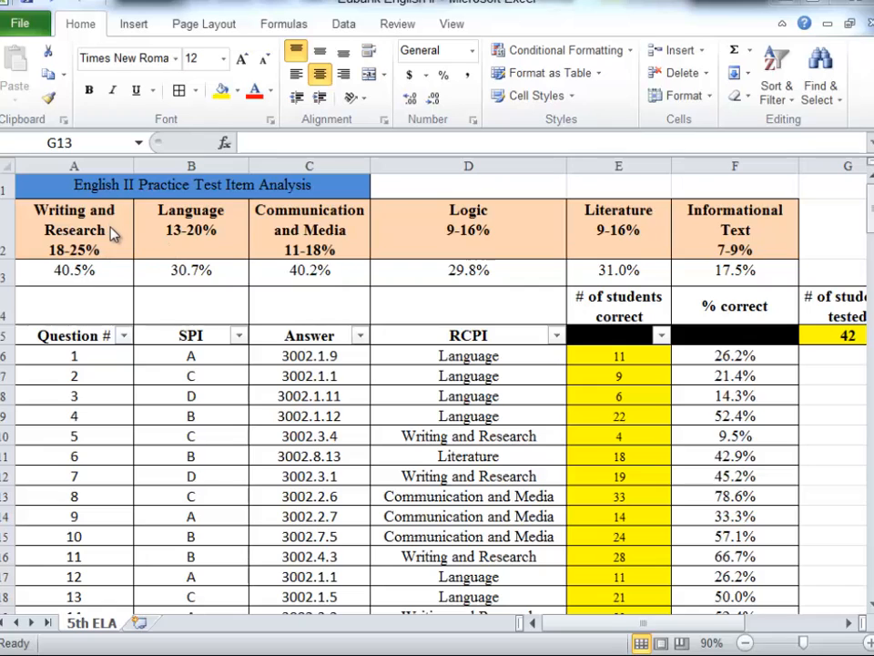
mouse_move(177, 241)
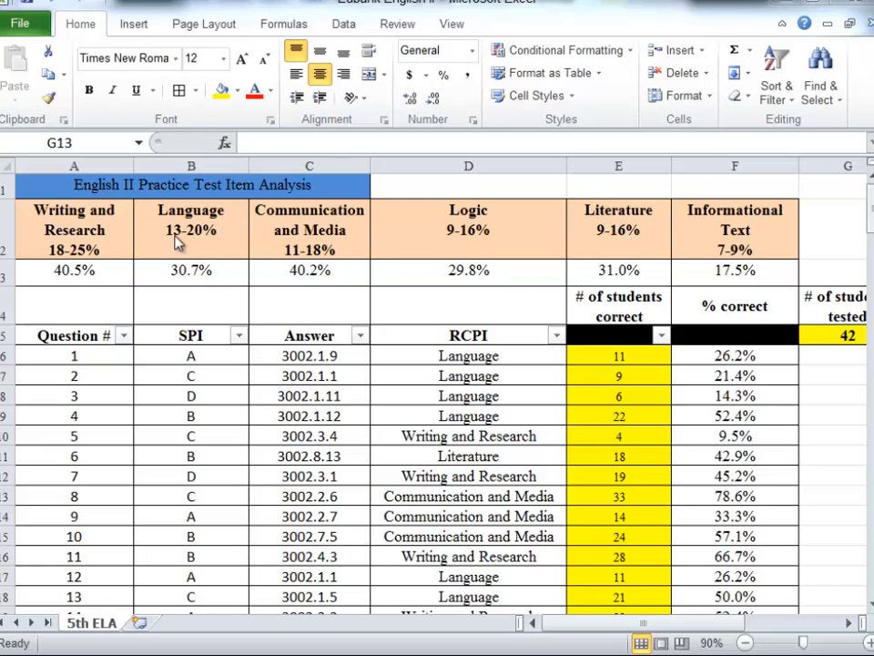
mouse_move(101, 251)
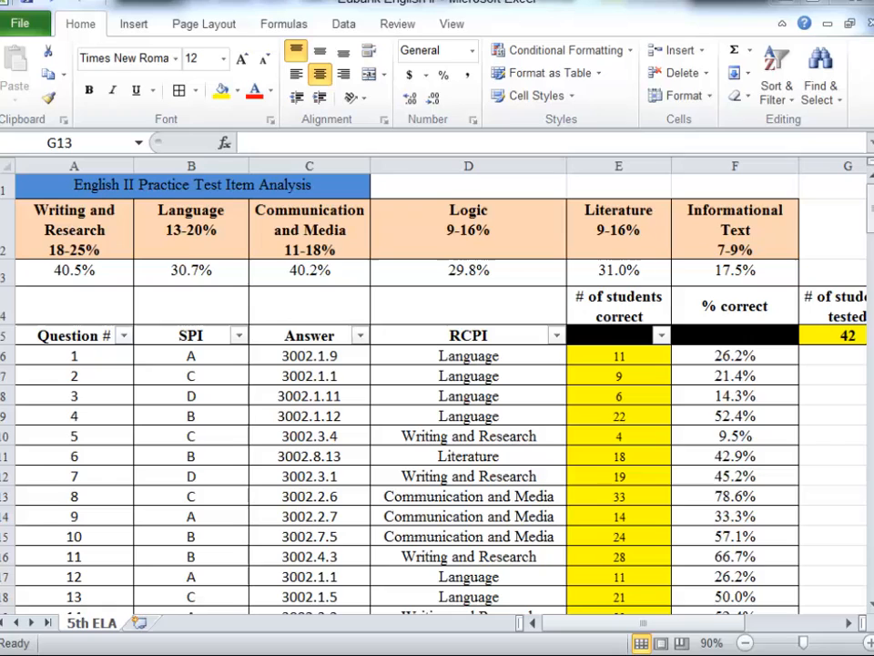
Fill the Writing and Research header red and Language yellow, then recolour the title cell
left_click(75, 229)
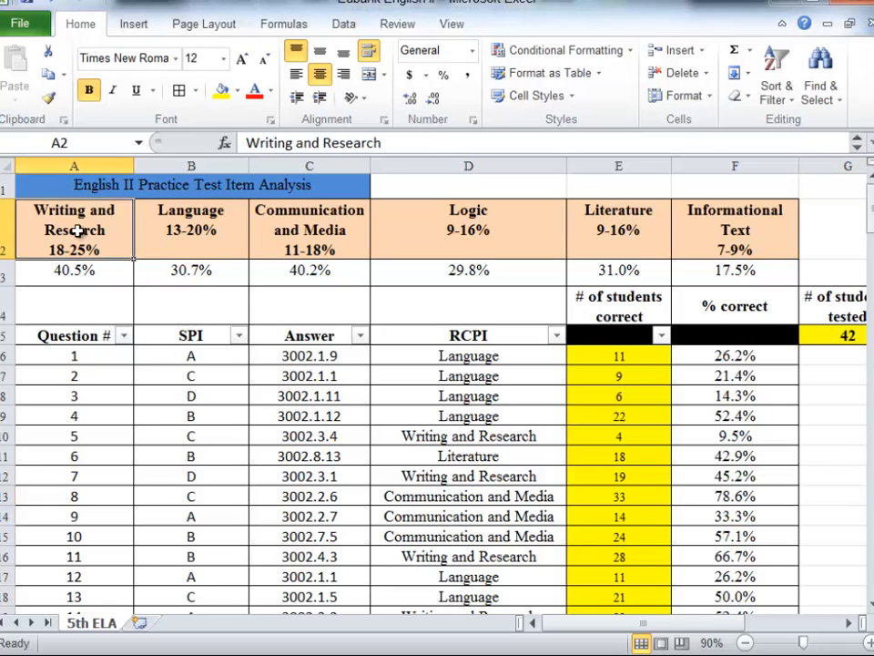
left_click(235, 90)
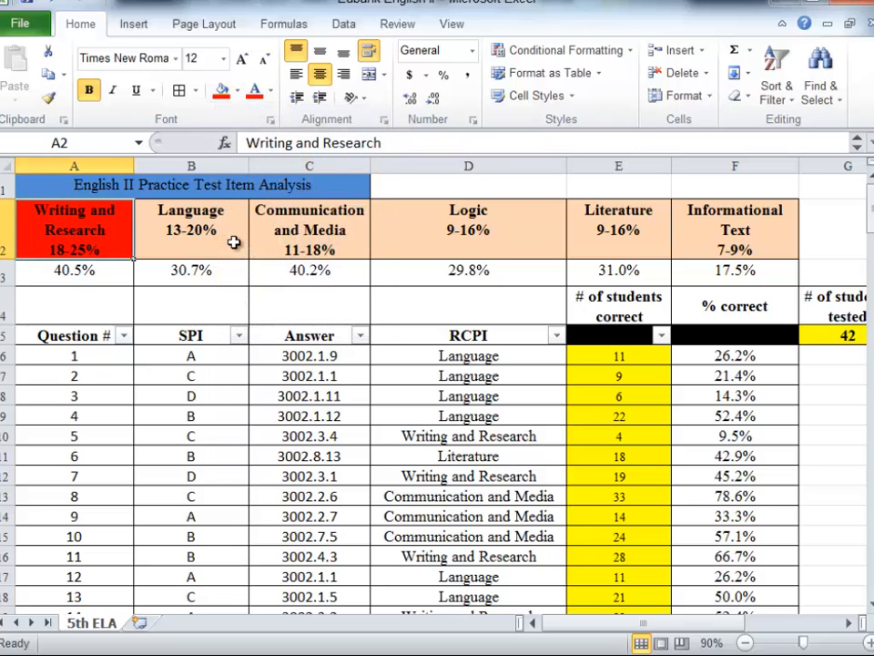
left_click(190, 229)
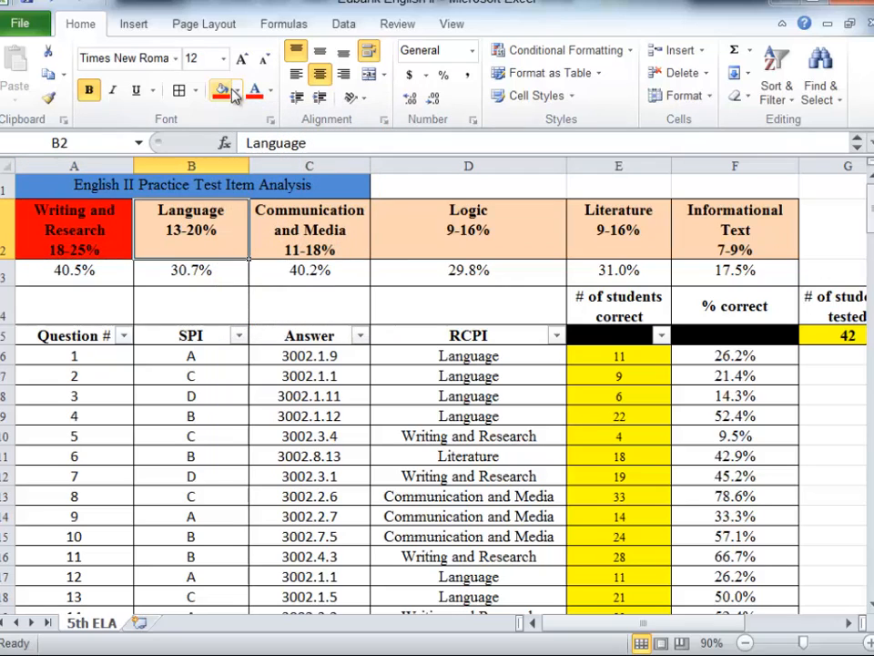
left_click(239, 91)
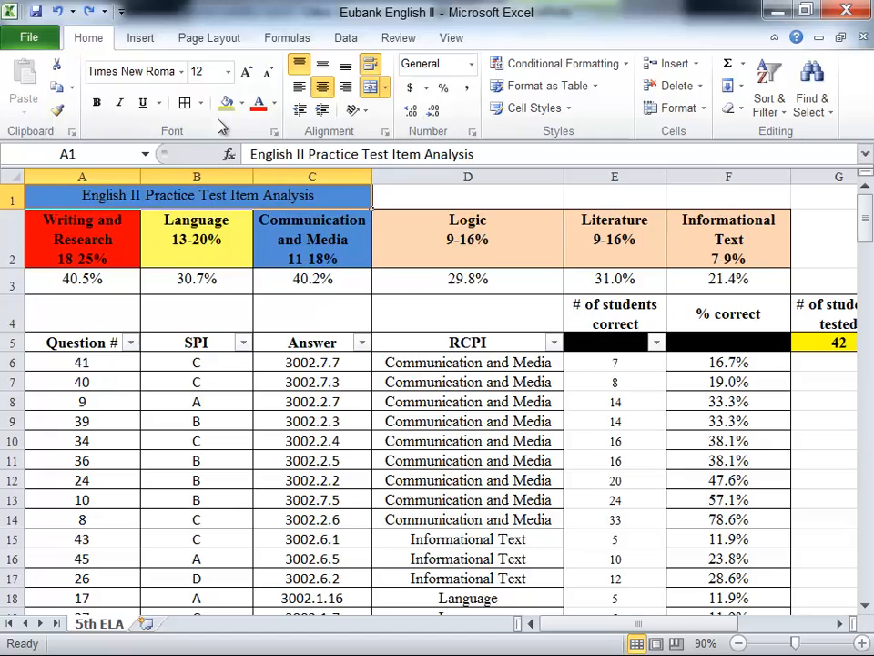
left_click(197, 194)
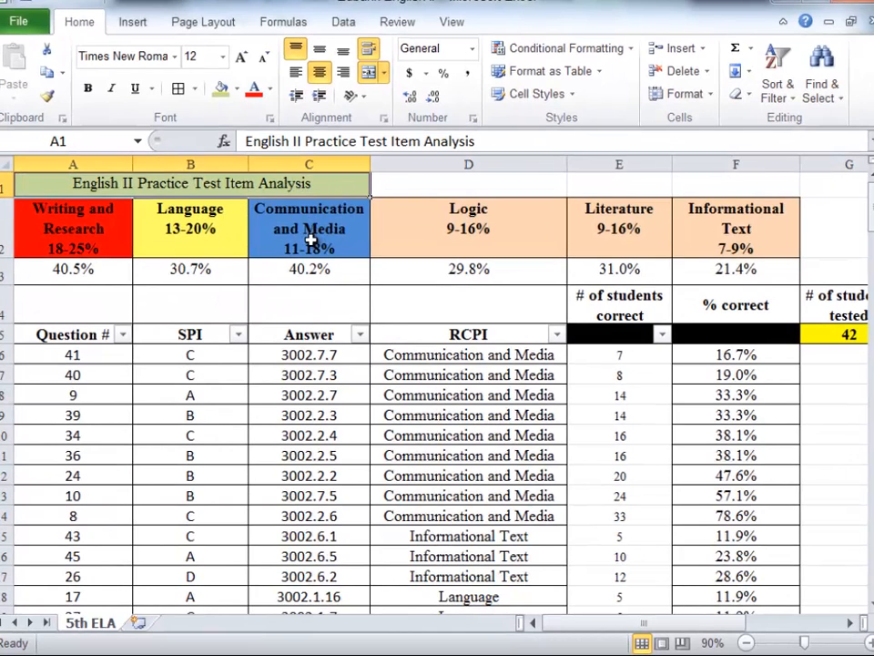
Copy the A3:F3 category percentages and paste them back as plain values
left_click(72, 269)
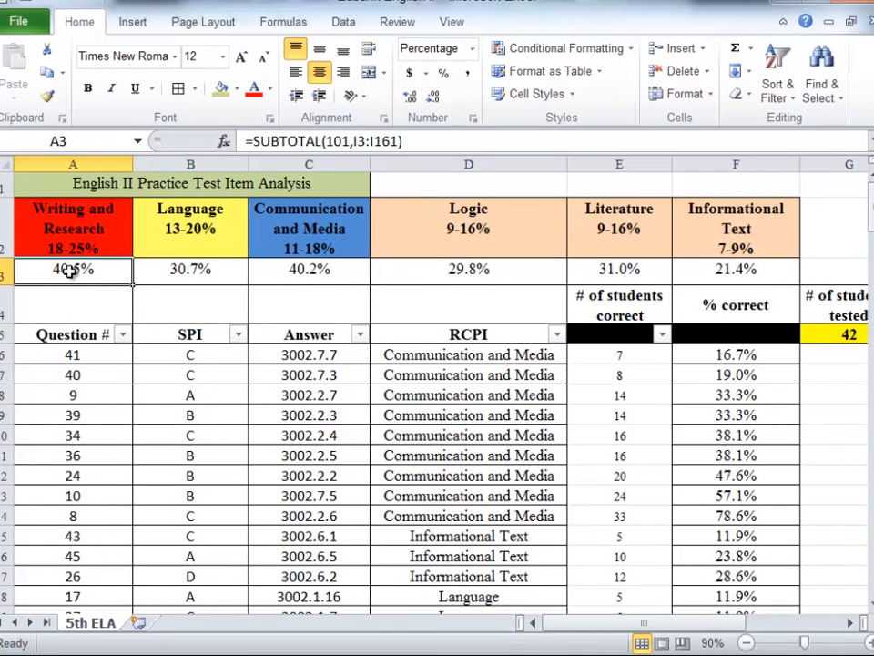
left_click_drag(73, 269, 736, 269)
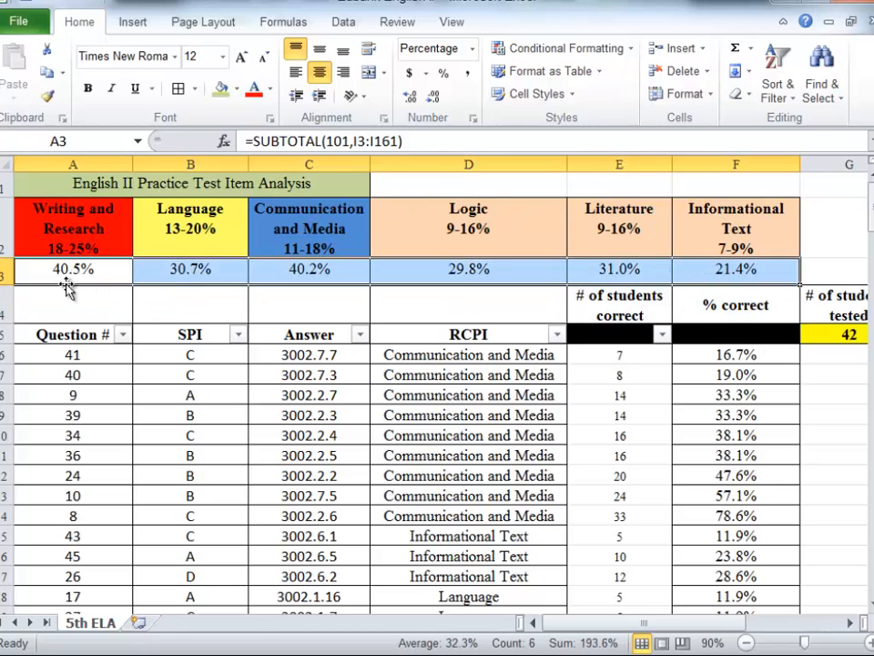
mouse_move(283, 279)
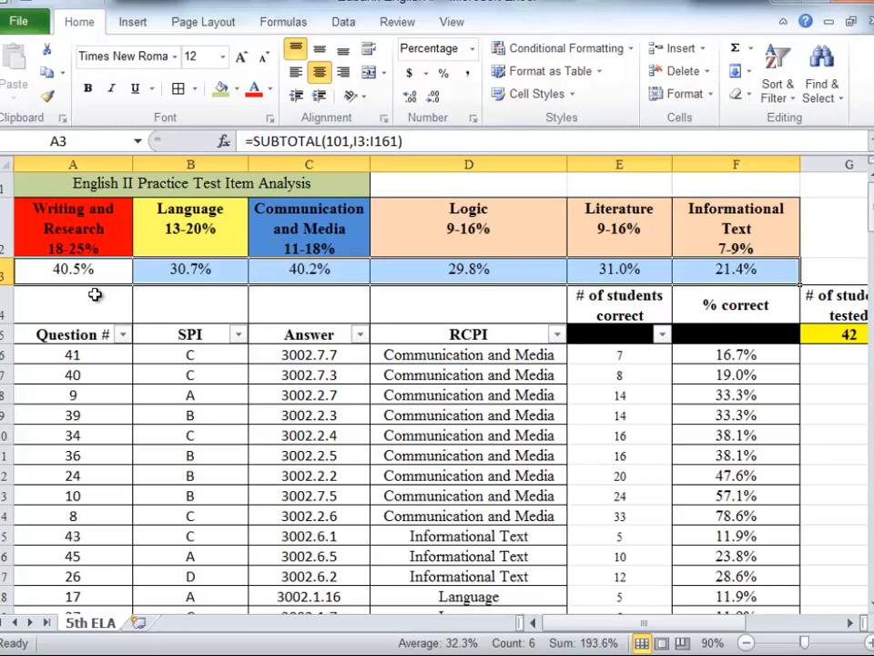
mouse_move(80, 275)
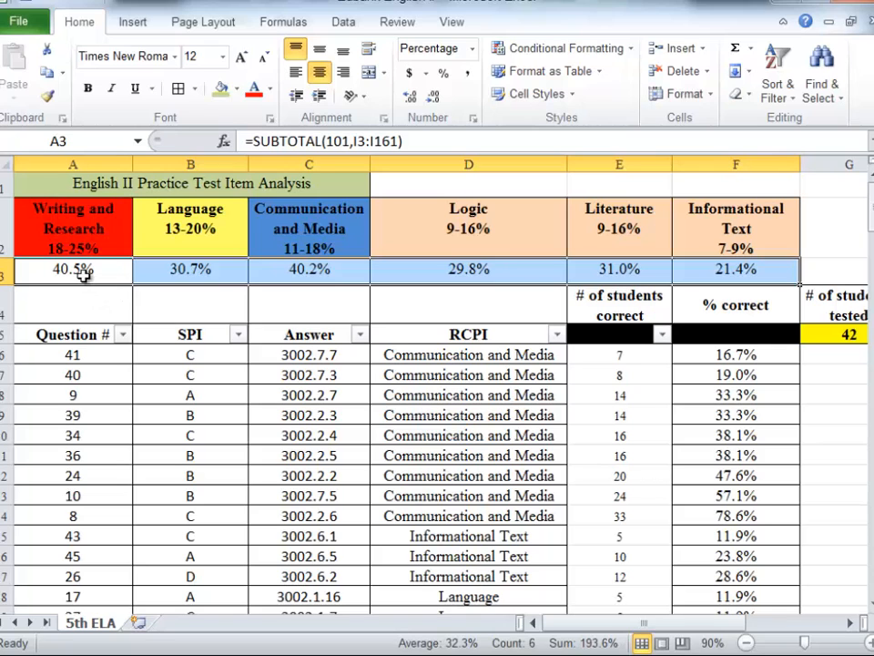
right_click(71, 270)
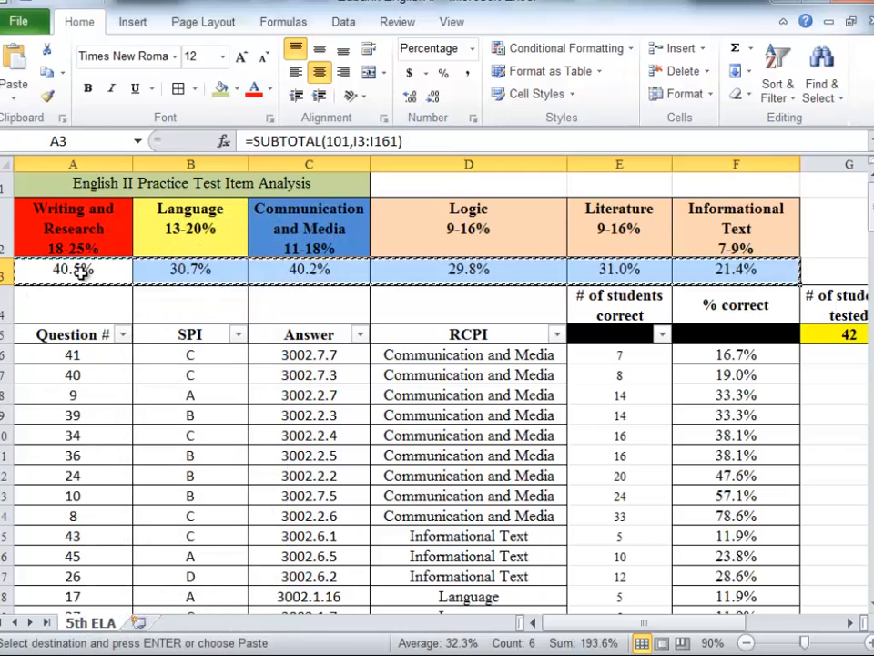
right_click(72, 269)
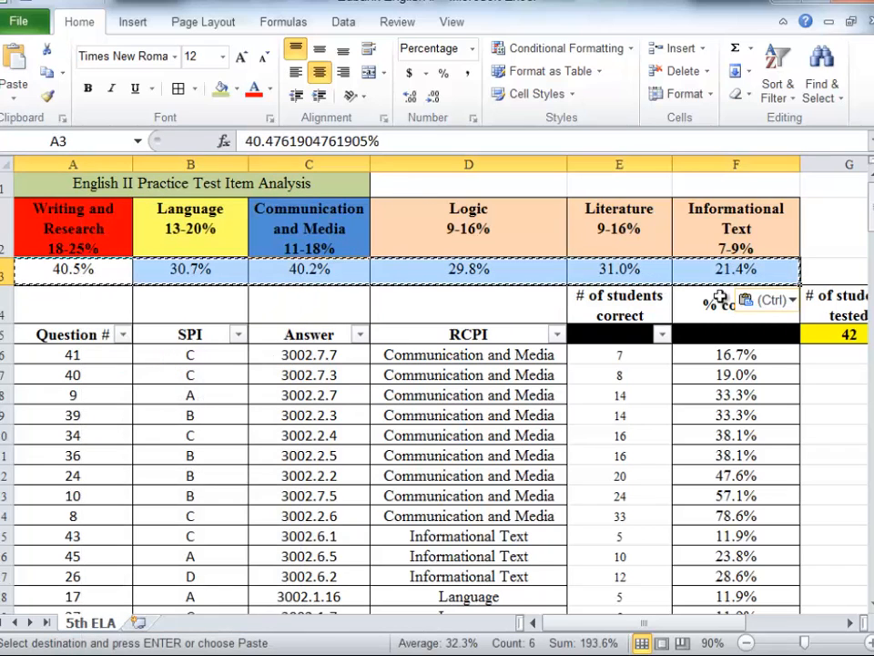
left_click(618, 268)
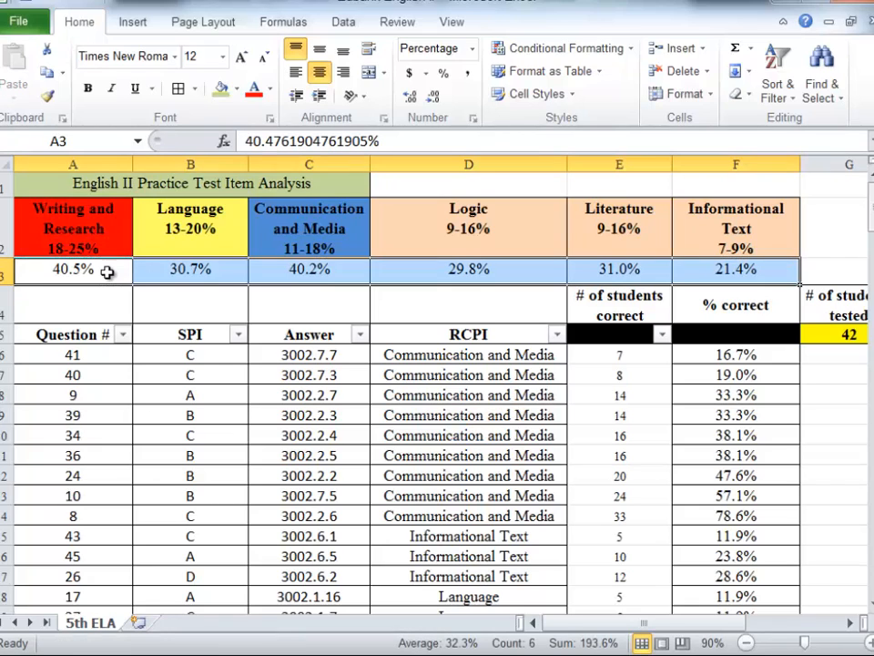
mouse_move(25, 334)
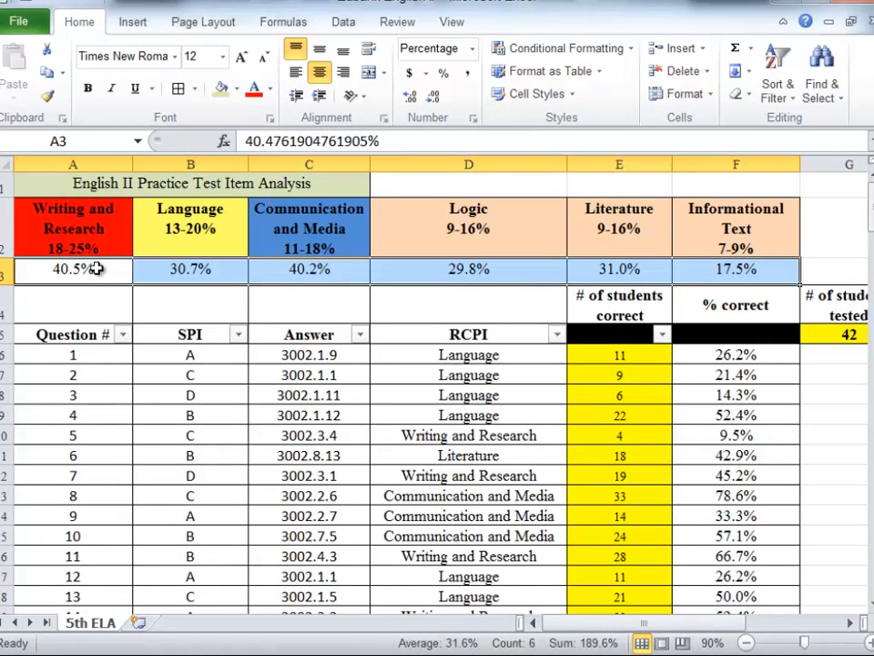
Filter % correct to exclude high scores such as 78.6%, leaving 37 of 50 questions
left_click(343, 22)
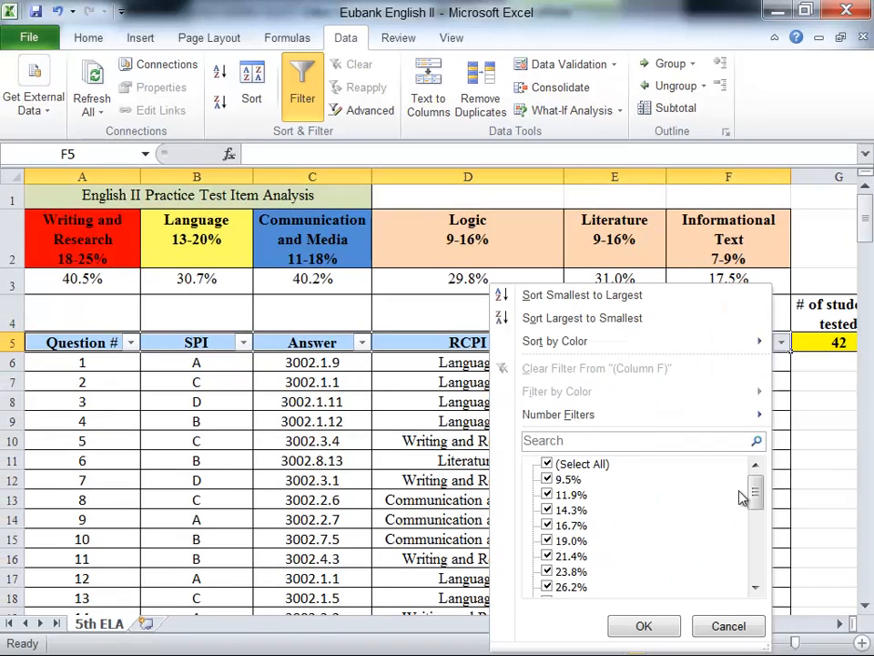
scroll("down", 3)
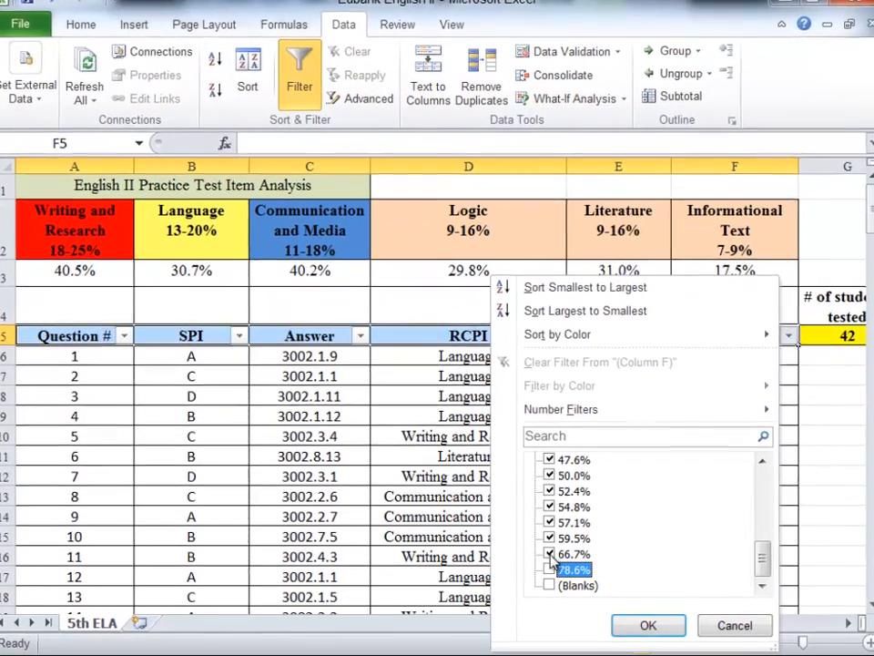
left_click(549, 569)
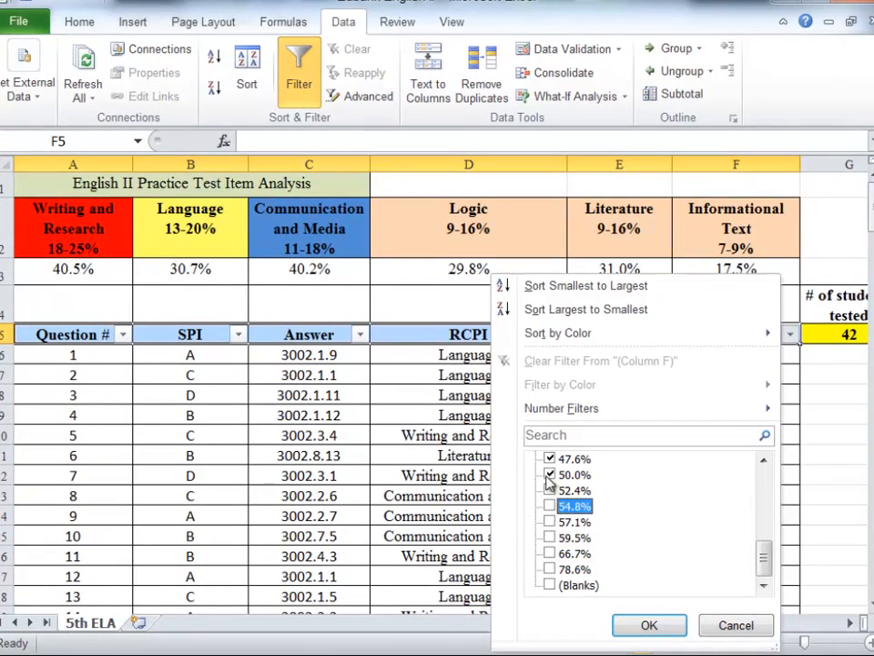
left_click(648, 624)
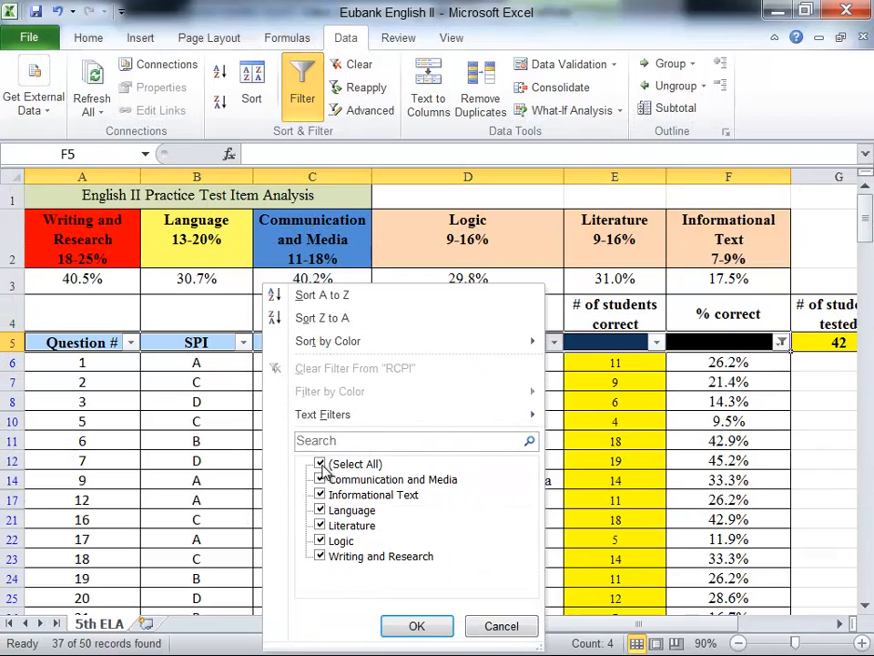
Set the RCPI filter to show only Writing and Research, leaving 8 questions
left_click(320, 479)
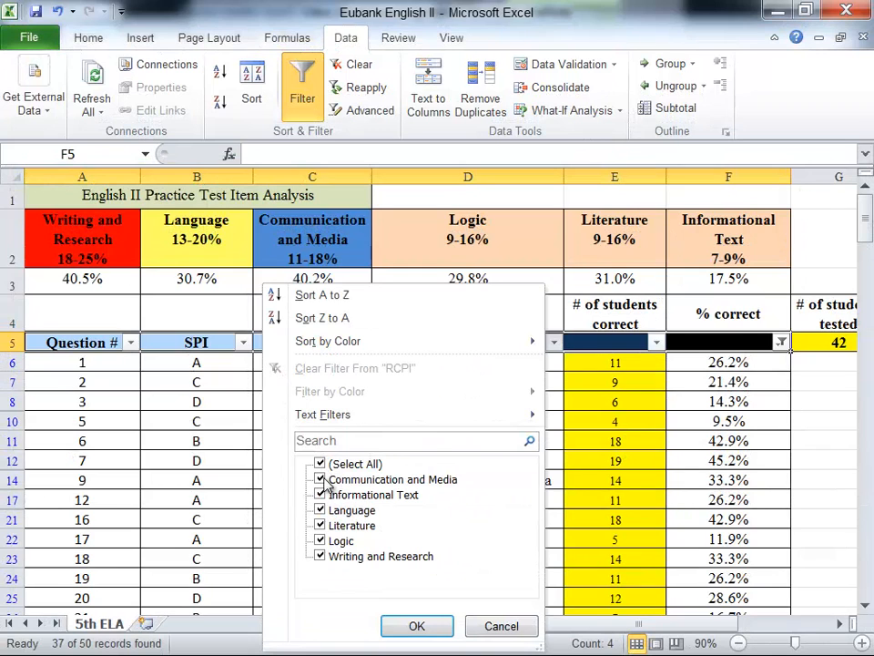
left_click(319, 463)
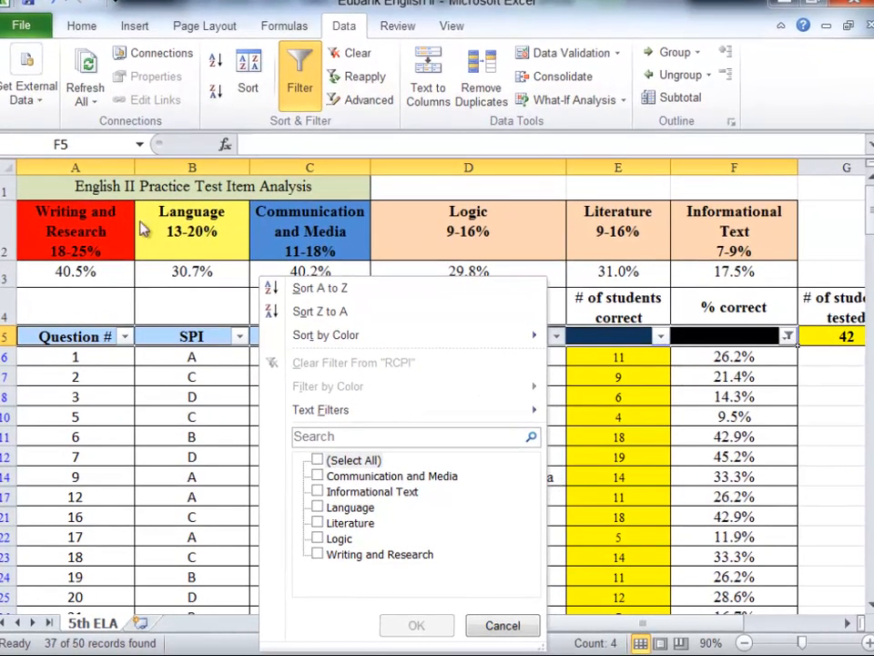
mouse_move(446, 633)
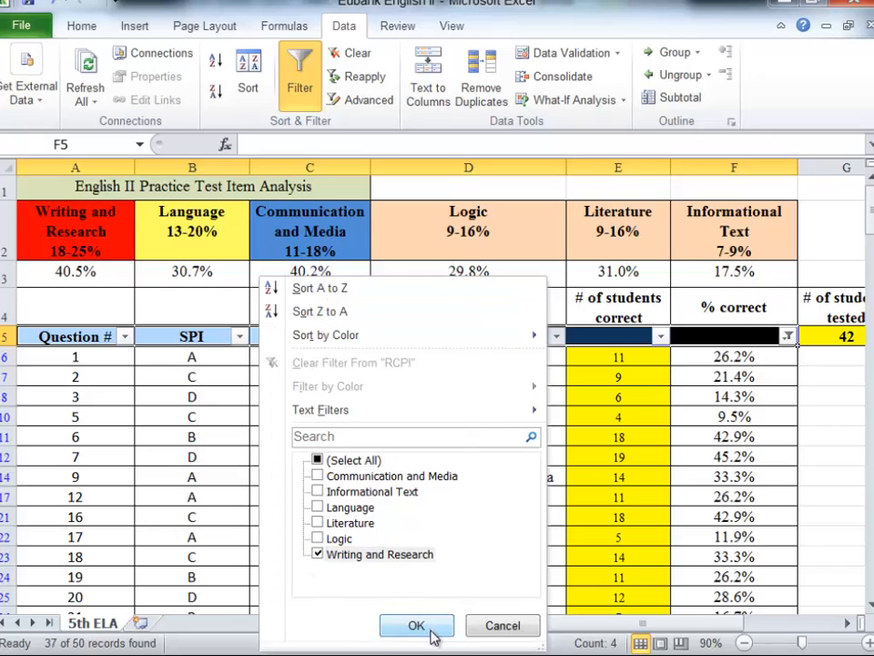
left_click(416, 625)
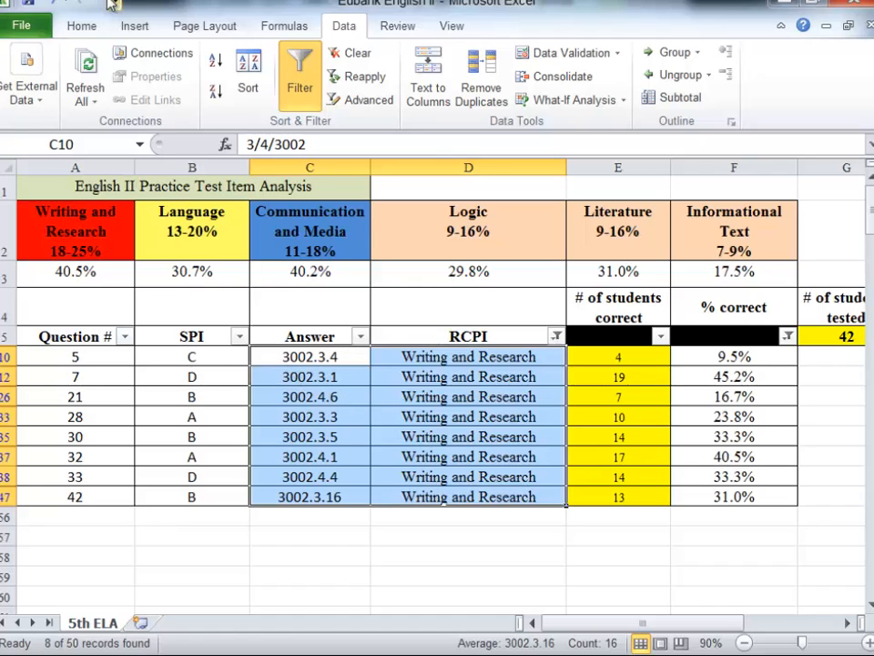
Fill the filtered Writing and Research cells red, then filter RCPI to Language and fill those yellow
left_click(79, 26)
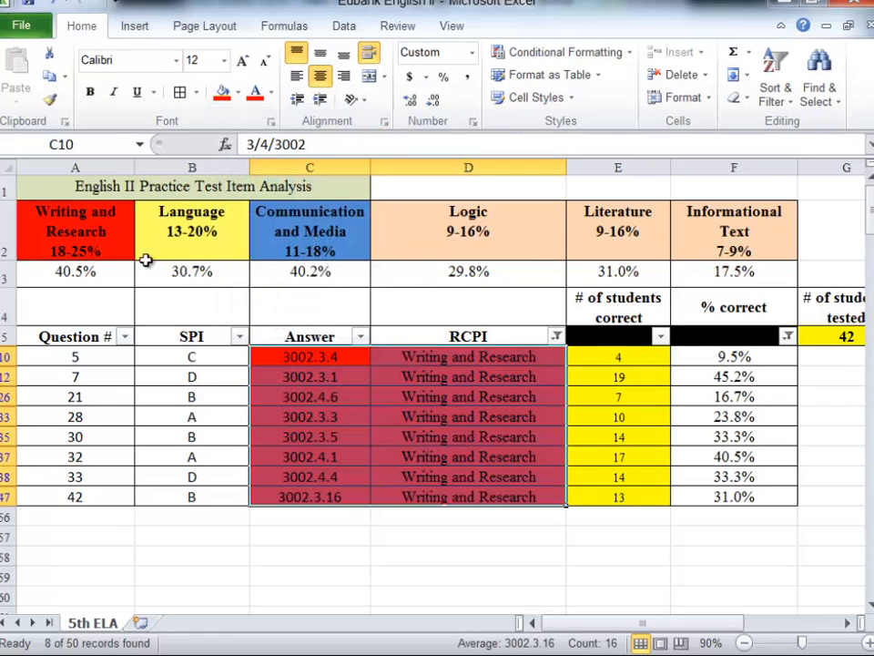
mouse_move(285, 383)
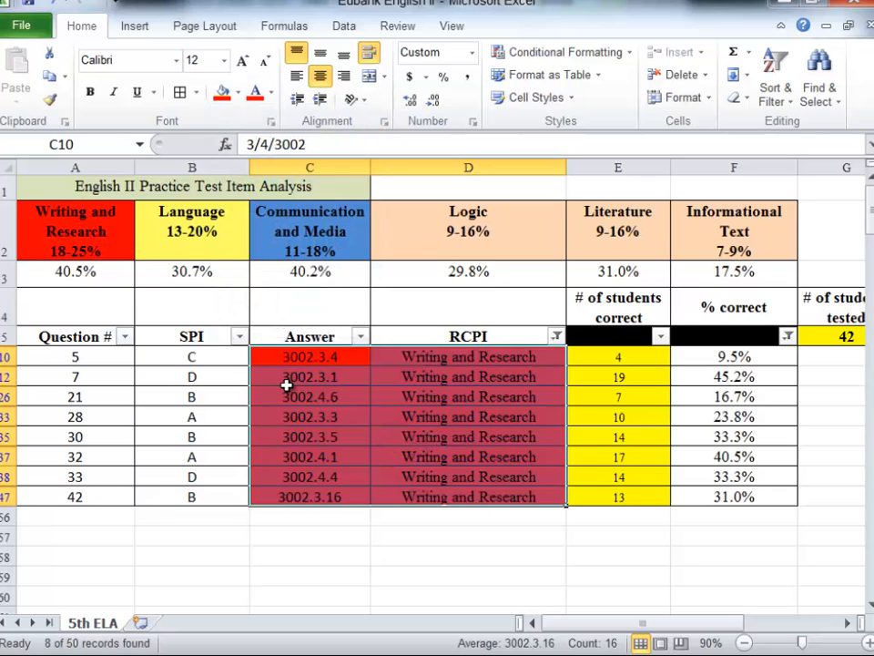
left_click(469, 376)
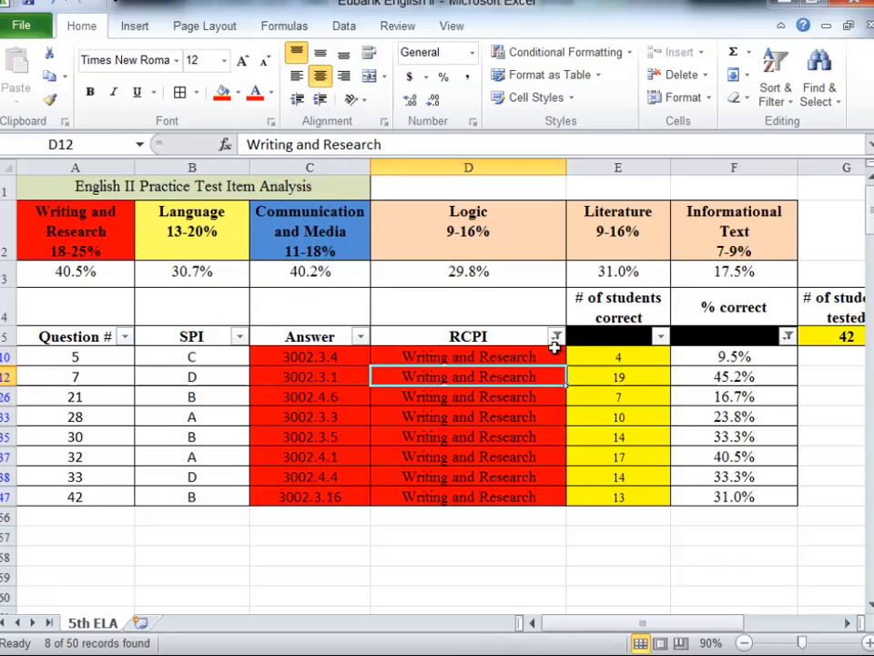
left_click(555, 336)
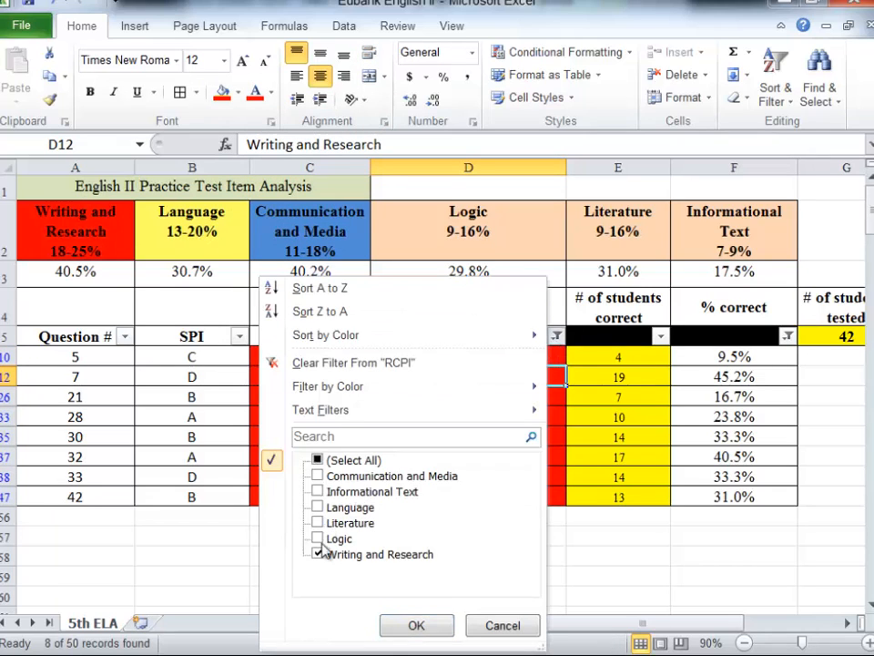
left_click(318, 506)
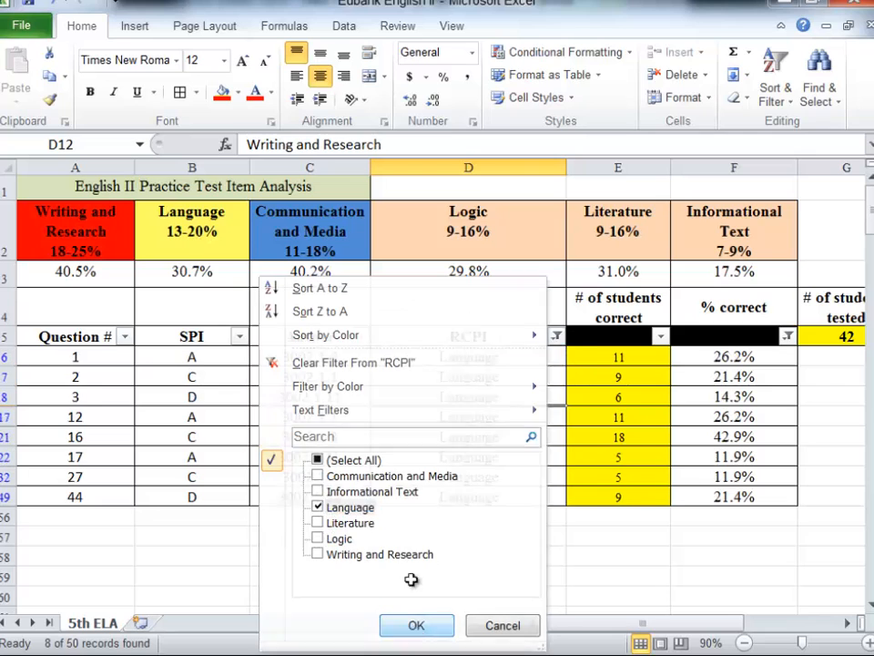
left_click(417, 625)
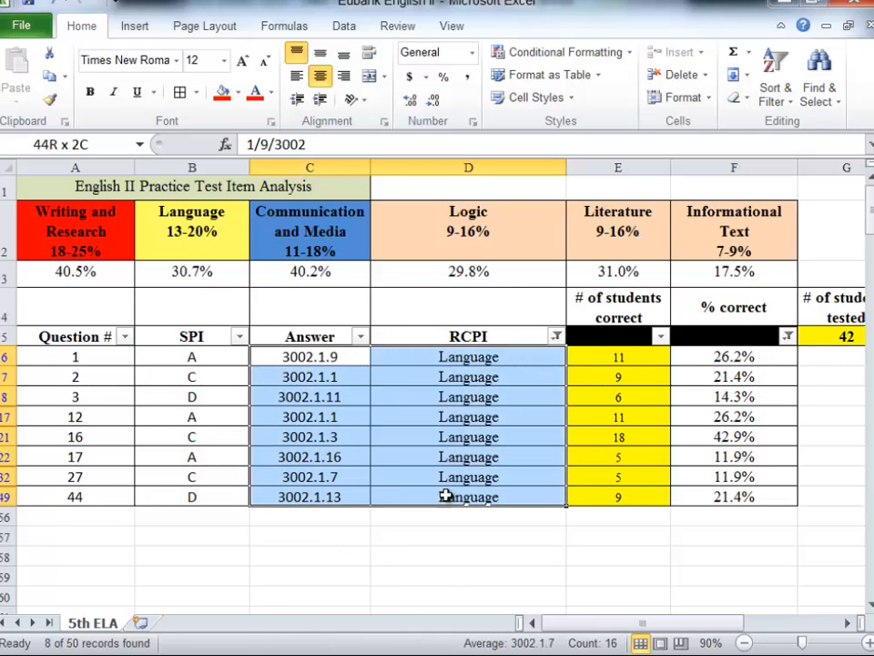
left_click(238, 91)
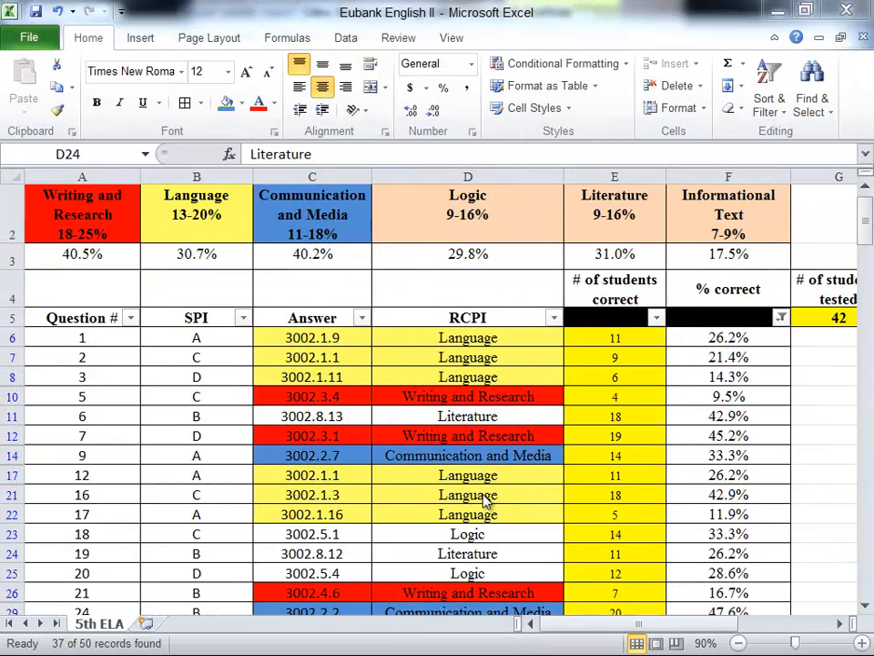
mouse_move(785, 361)
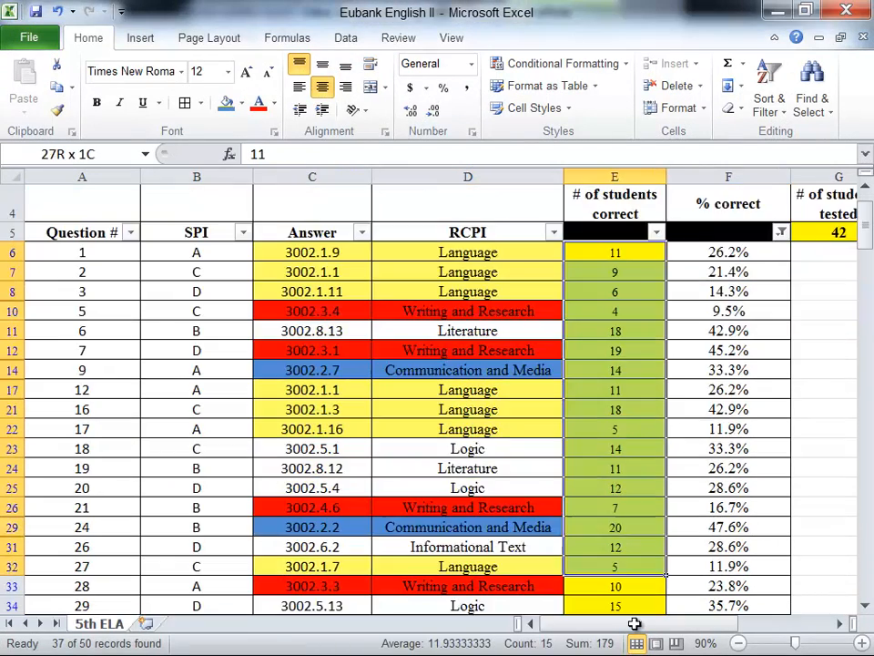
Set the # of students correct count cells in column E to No Fill
scroll("down", 3)
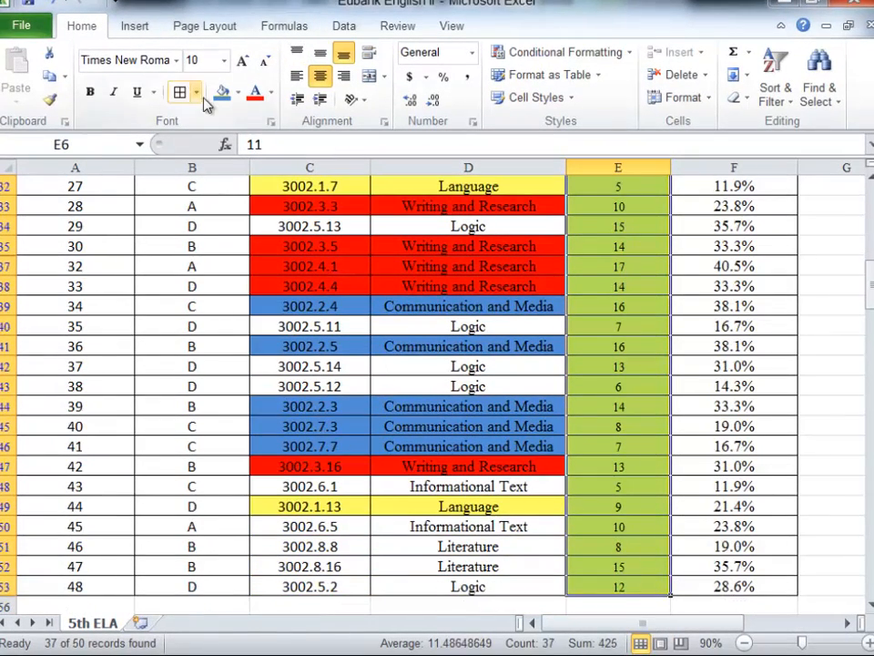
left_click(238, 92)
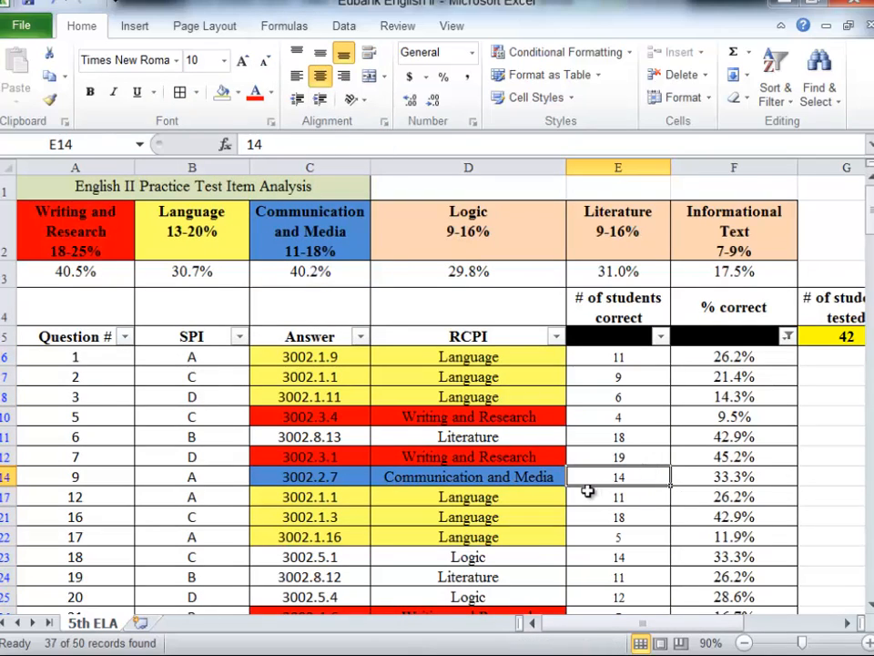
mouse_move(237, 351)
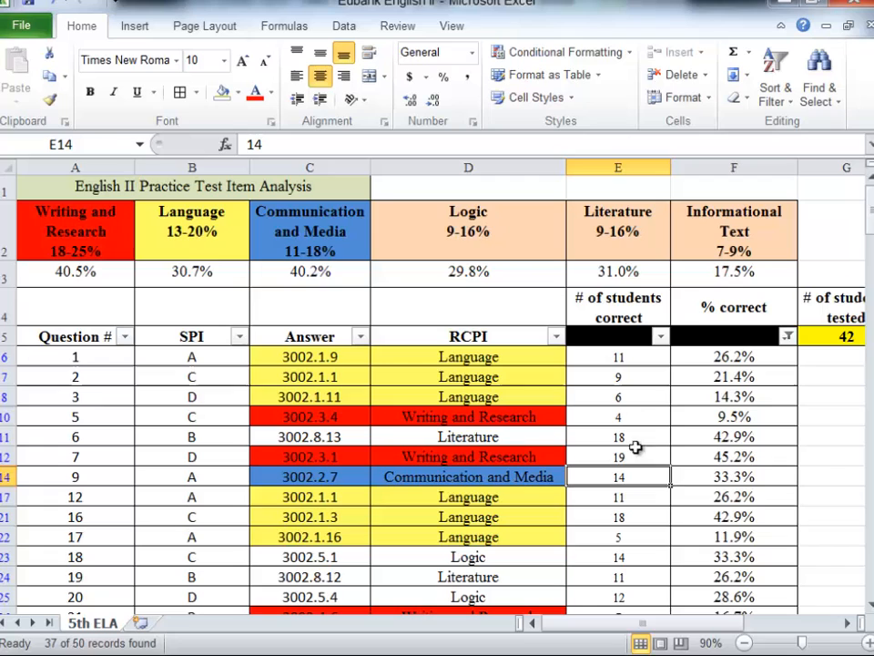
scroll("down", 3)
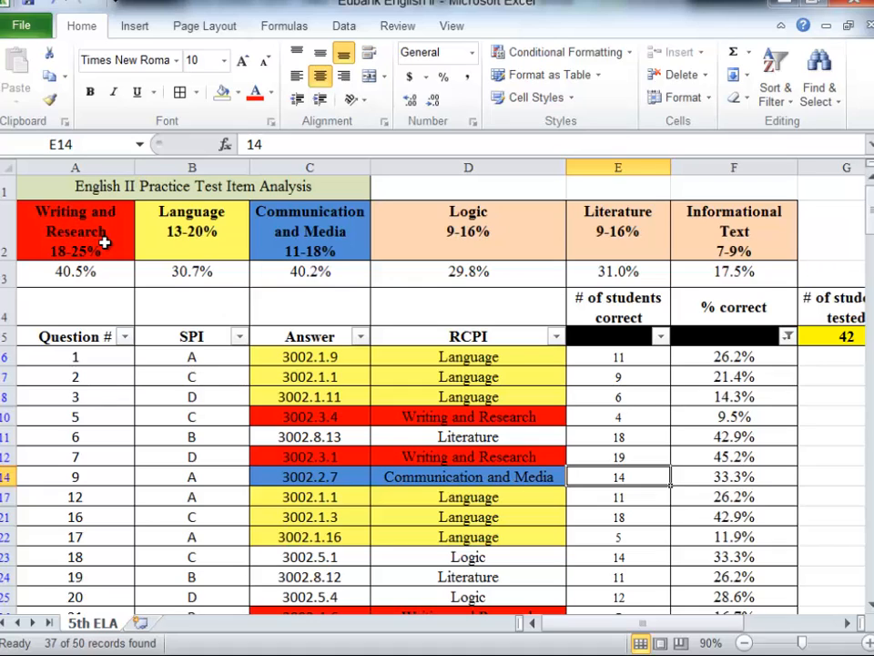
mouse_move(376, 416)
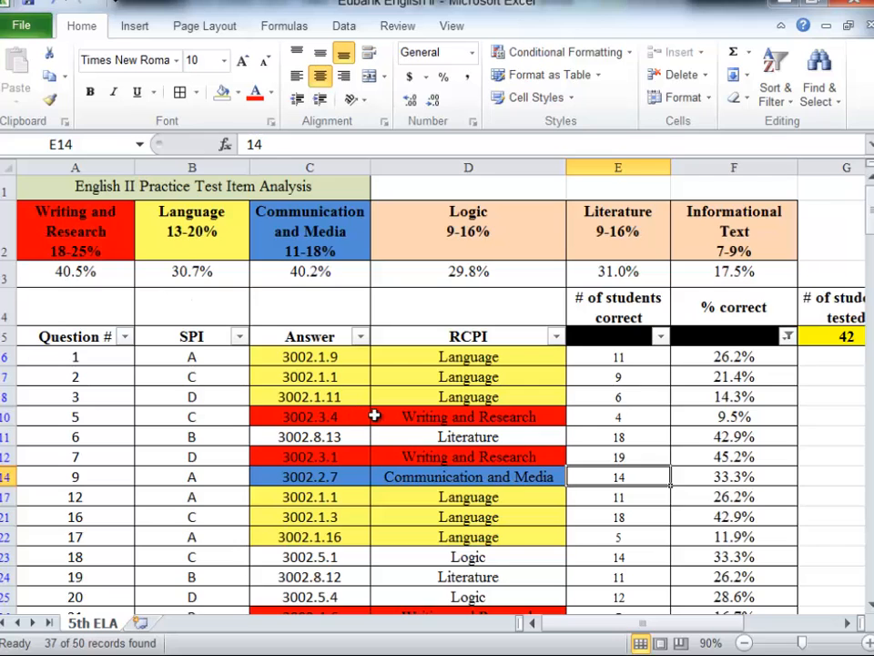
scroll("down", 3)
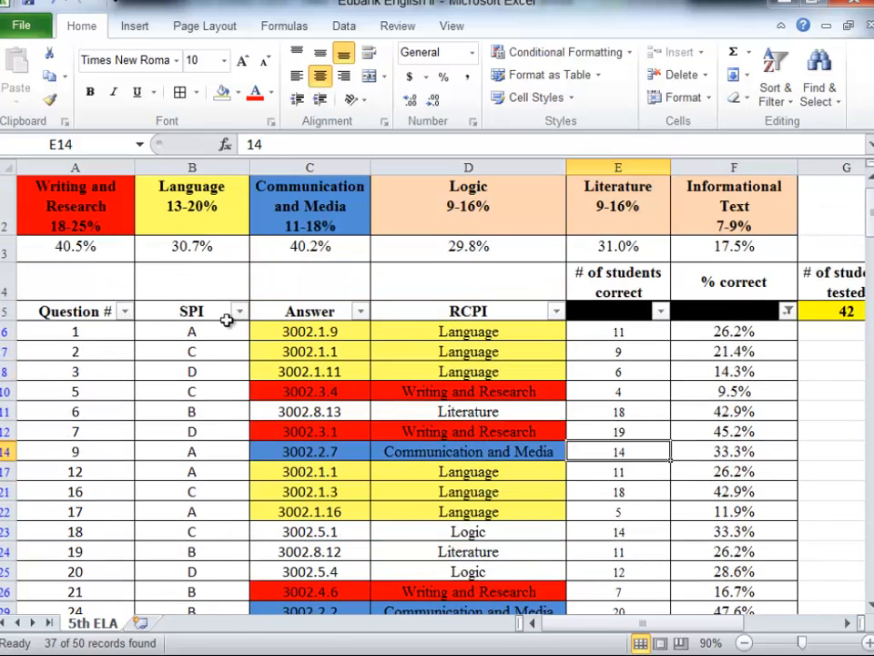
mouse_move(316, 292)
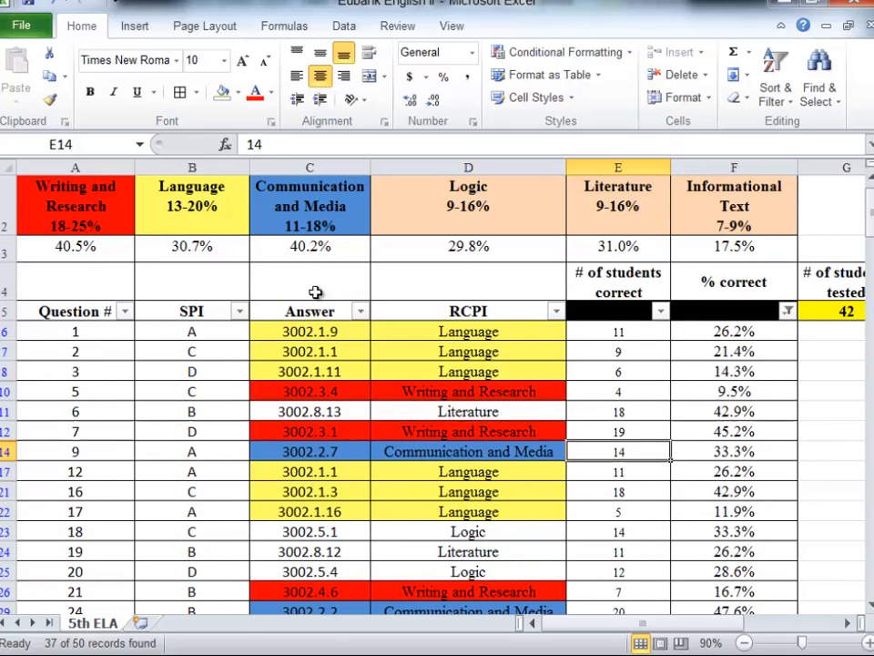
mouse_move(485, 472)
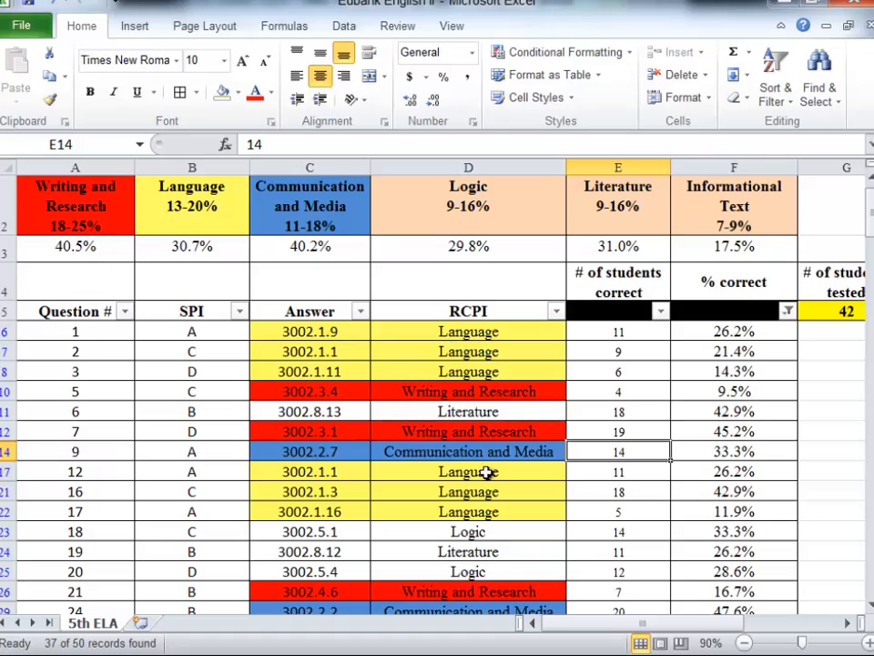
scroll("down", 3)
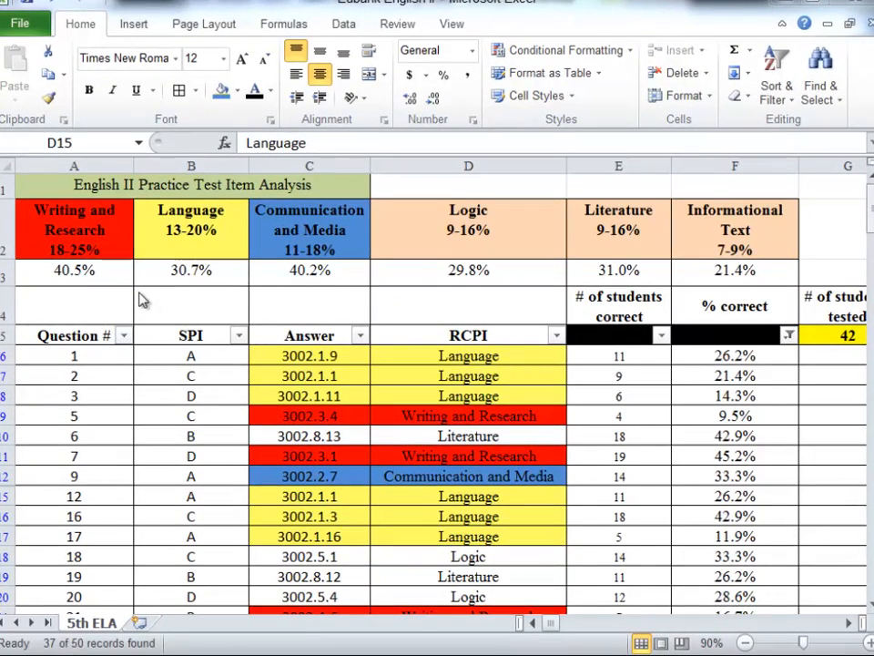
mouse_move(217, 285)
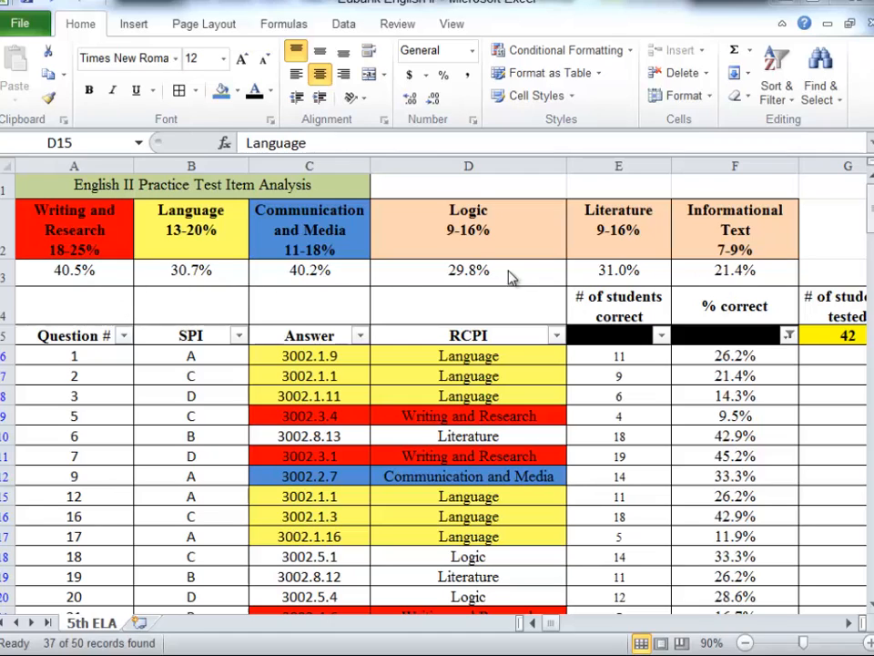
mouse_move(57, 280)
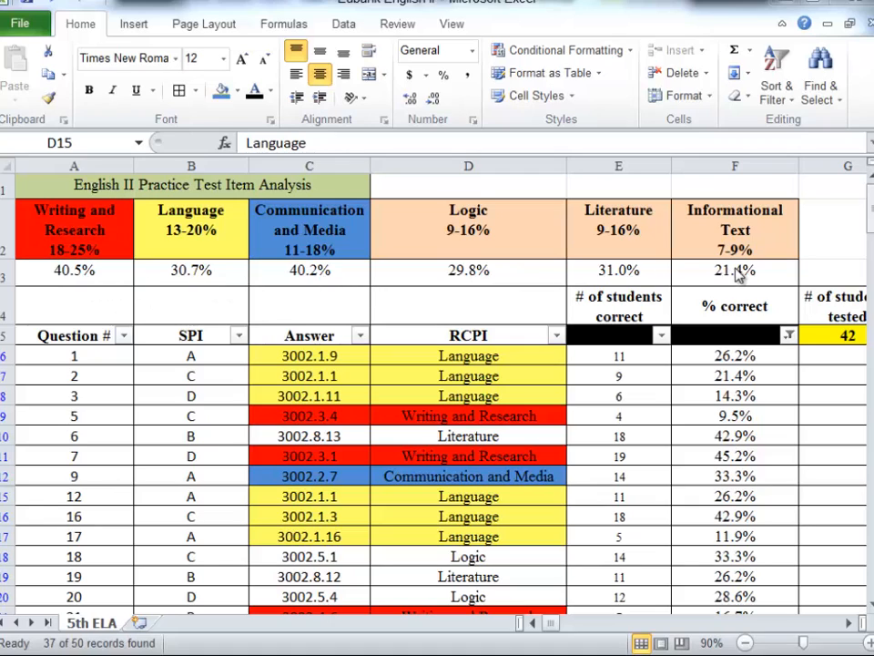
mouse_move(212, 295)
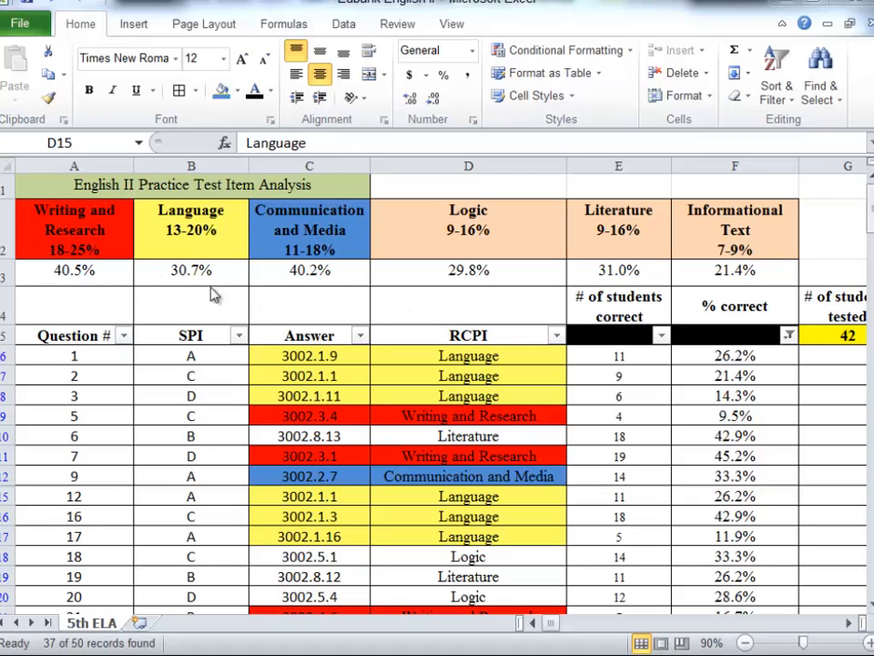
mouse_move(741, 278)
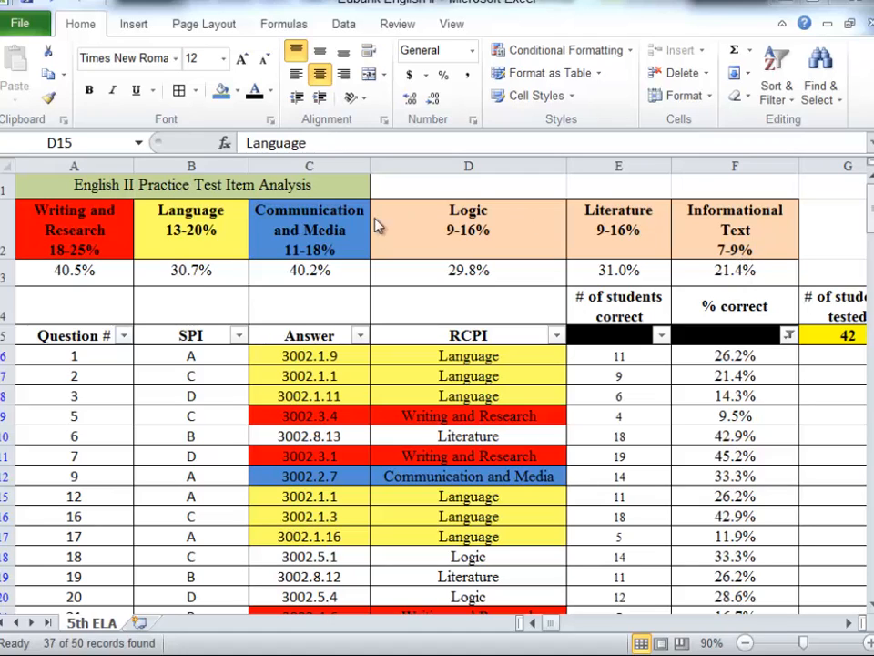
mouse_move(753, 244)
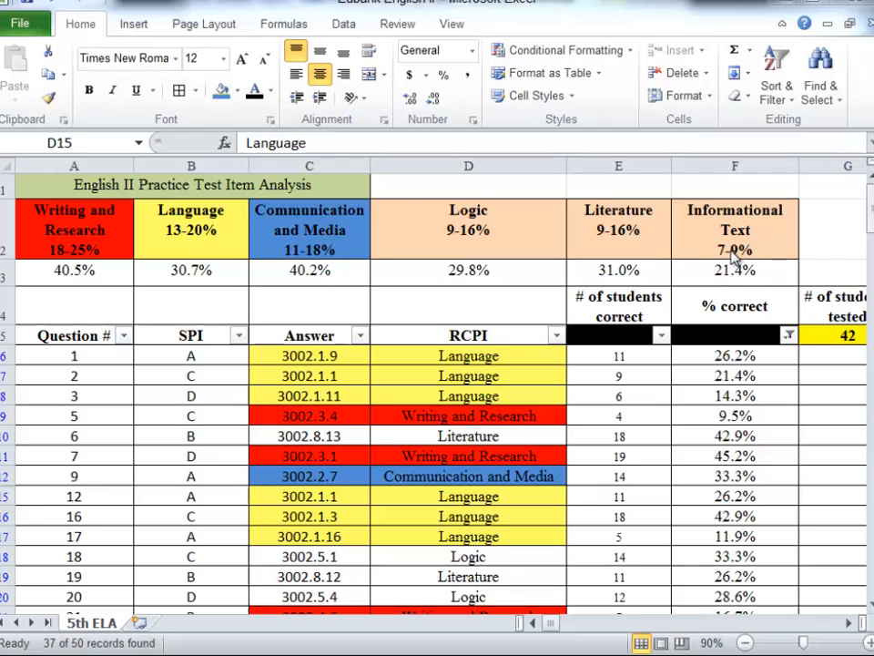
mouse_move(728, 265)
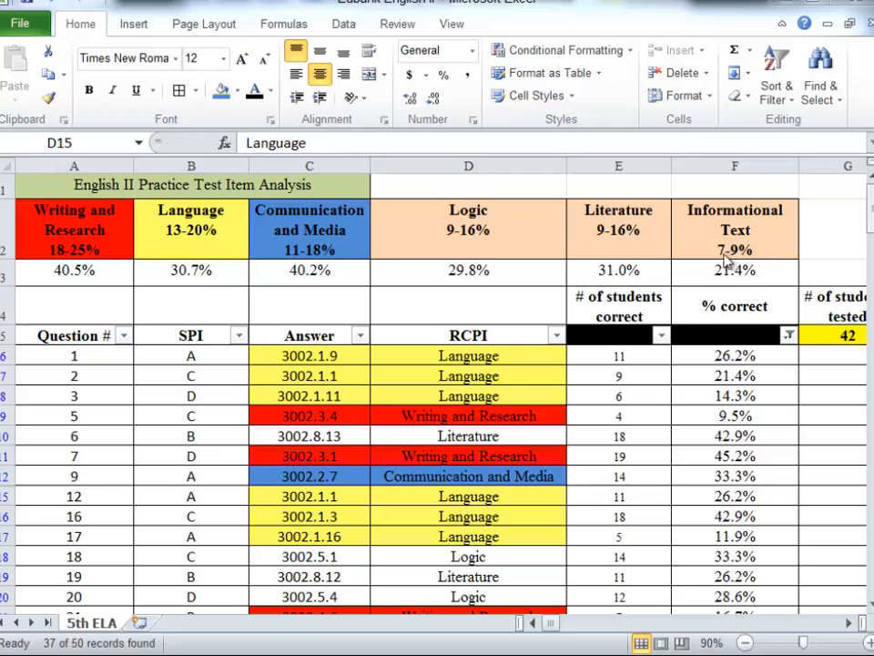
mouse_move(762, 233)
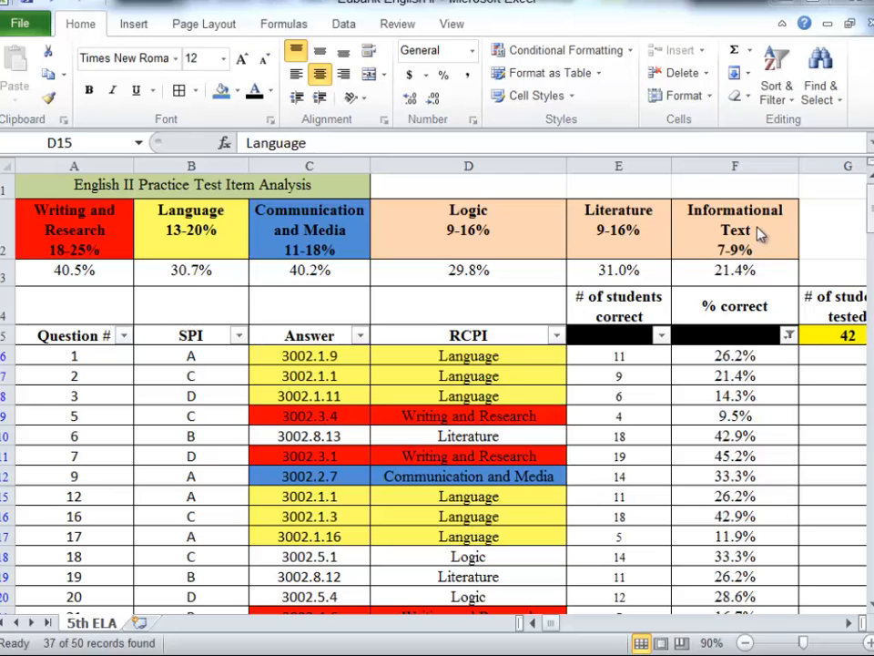
mouse_move(727, 276)
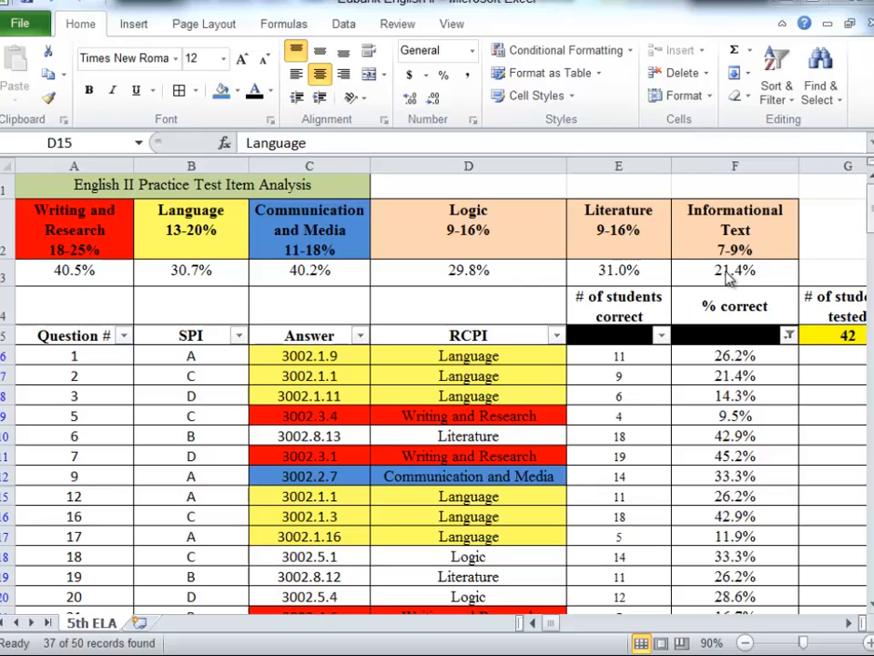
mouse_move(737, 286)
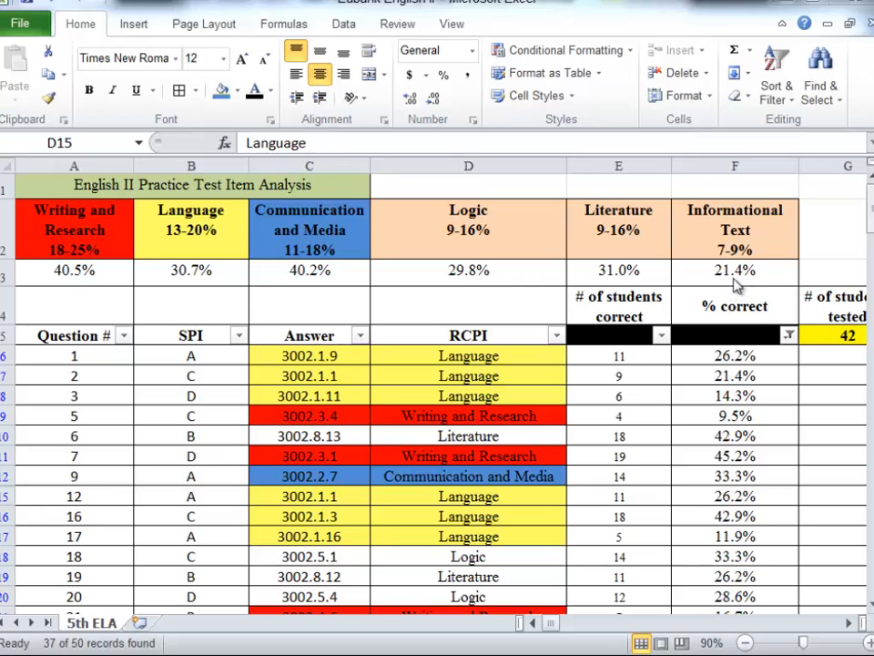
mouse_move(724, 282)
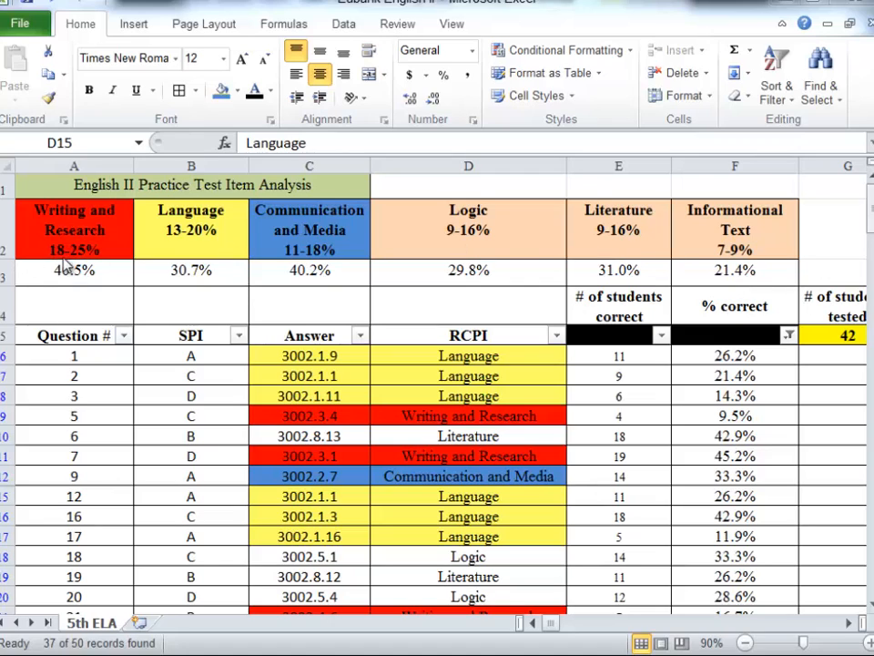
mouse_move(83, 270)
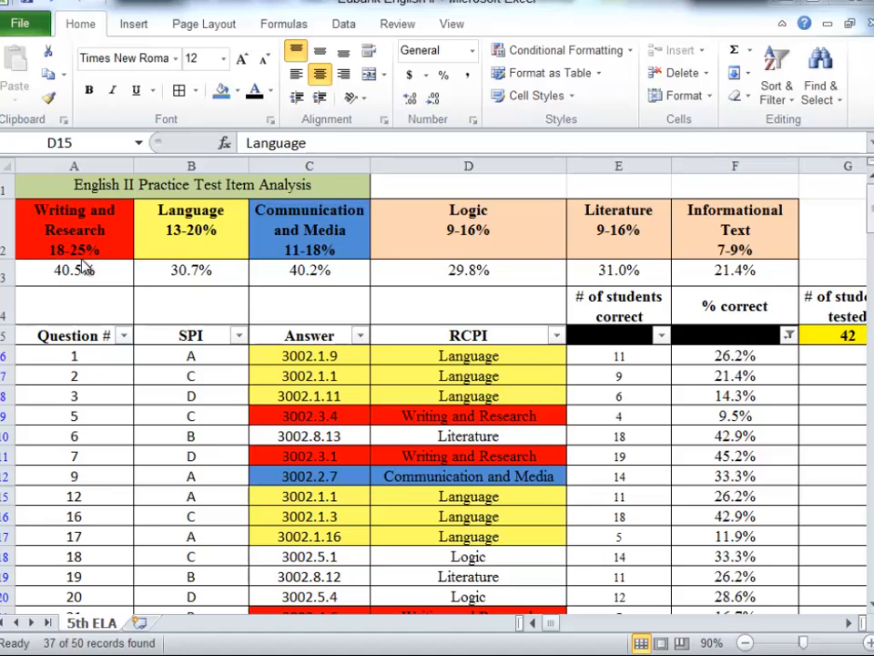
mouse_move(398, 416)
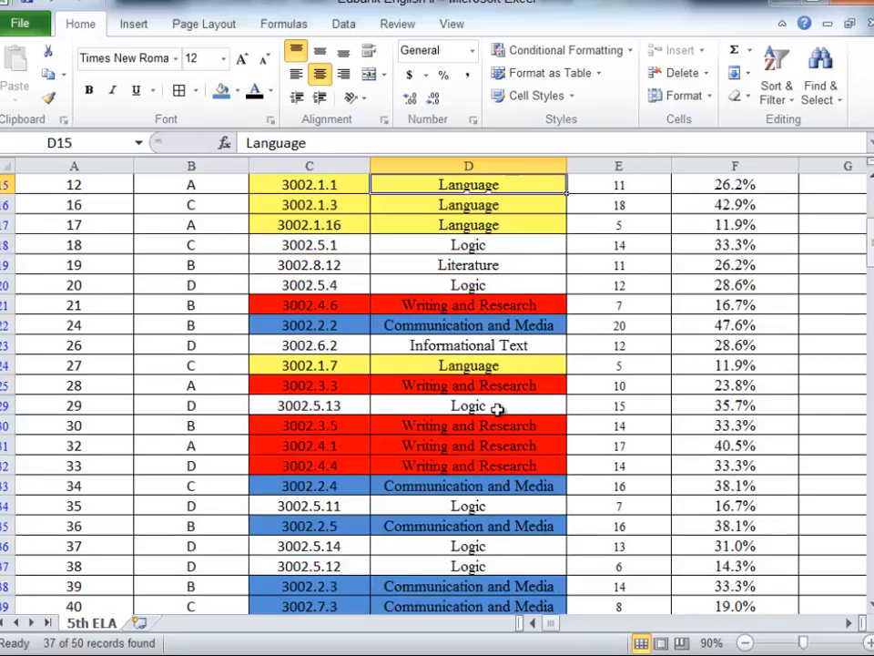
scroll("down", 3)
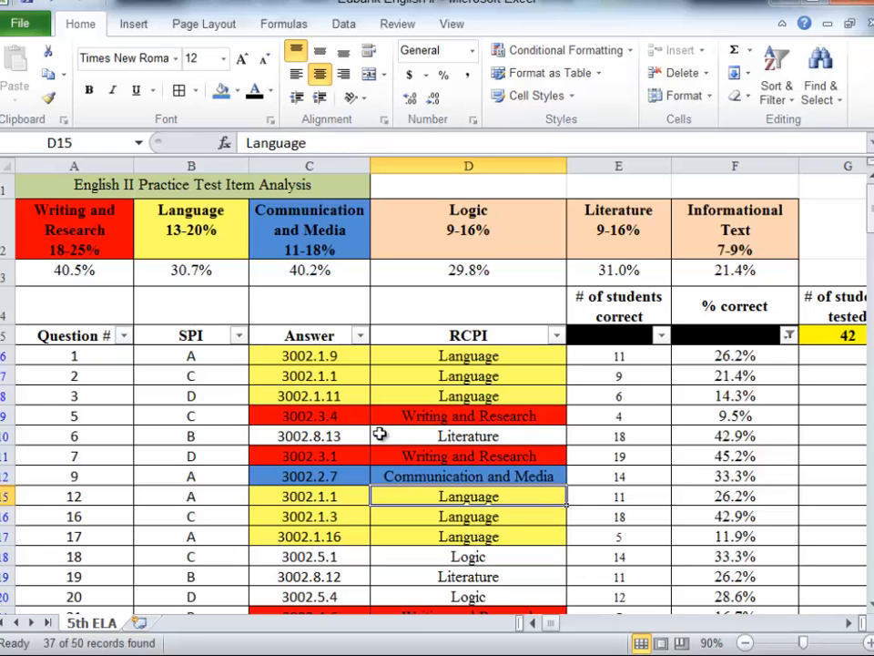
scroll("down", 3)
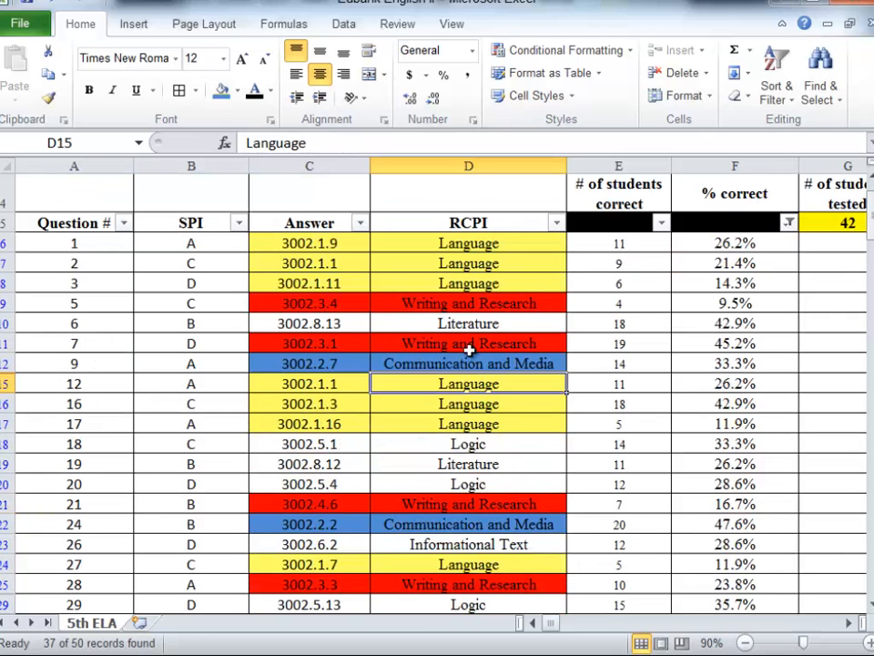